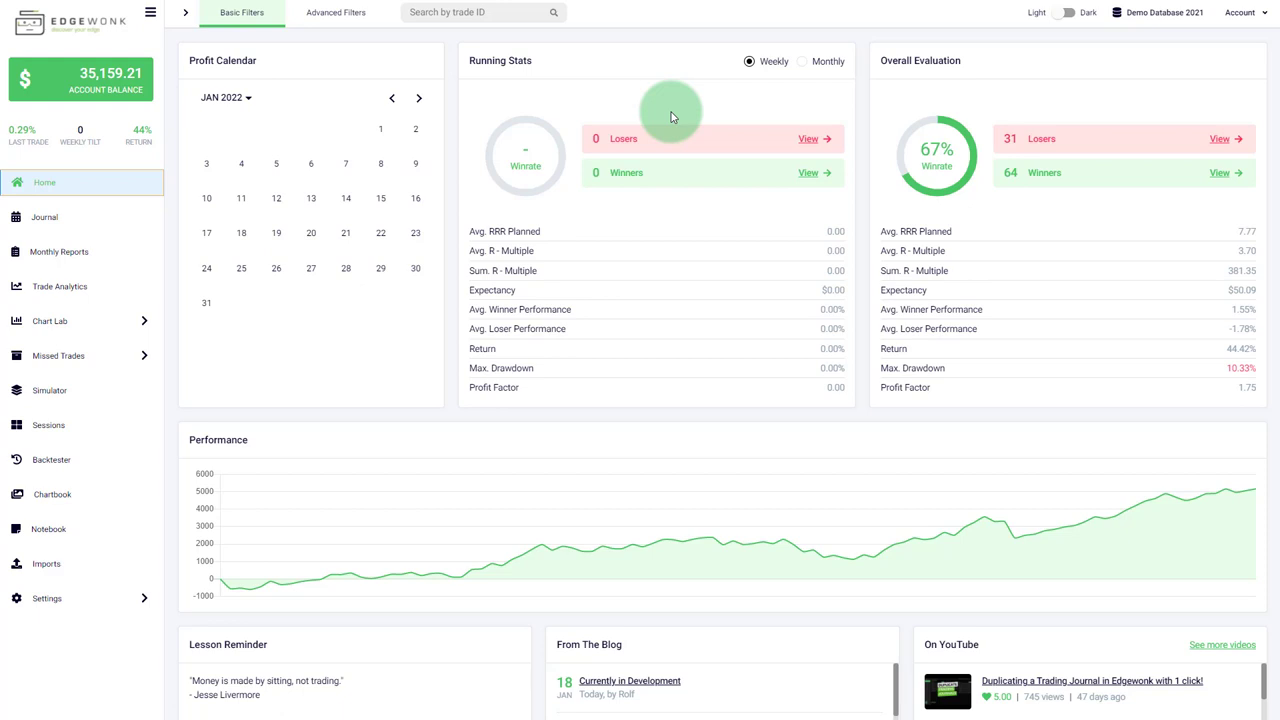
{"action": "mouse_move", "coordinate": [752, 162]}
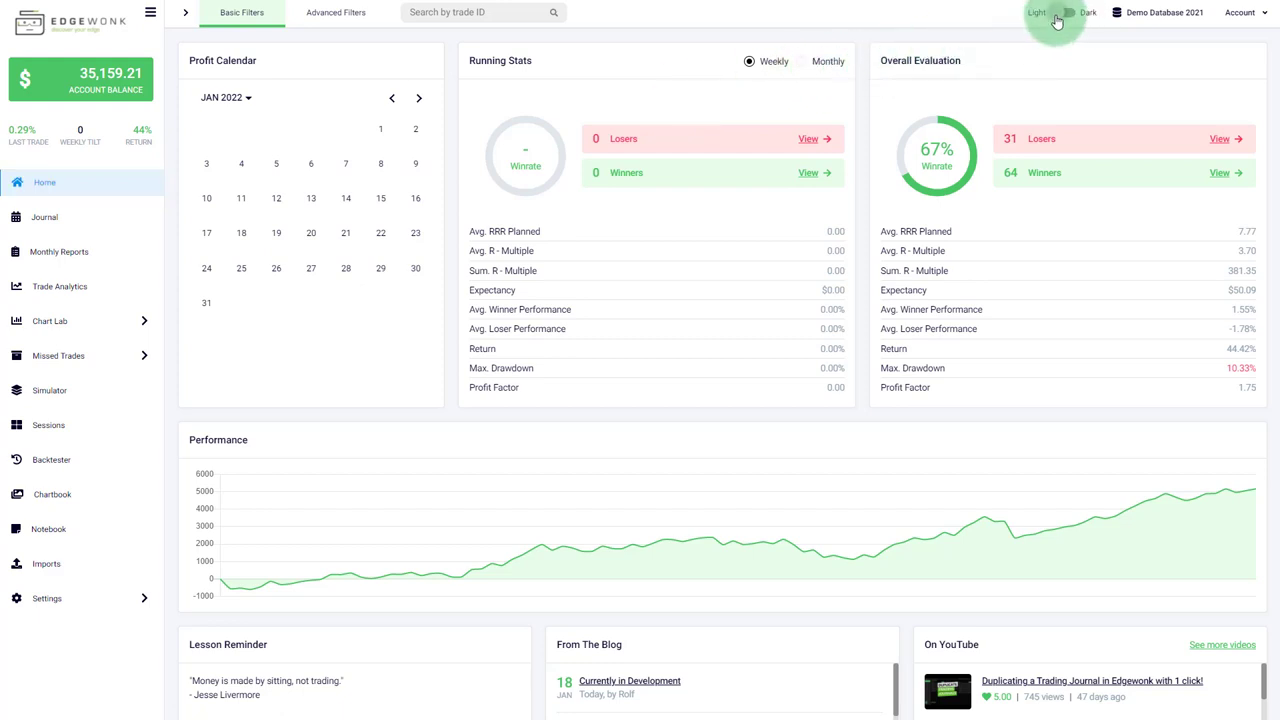
Step: Toggle dark mode on and back to light, then open the Monthly Reports page
{"action": "left_click", "coordinate": [1066, 13]}
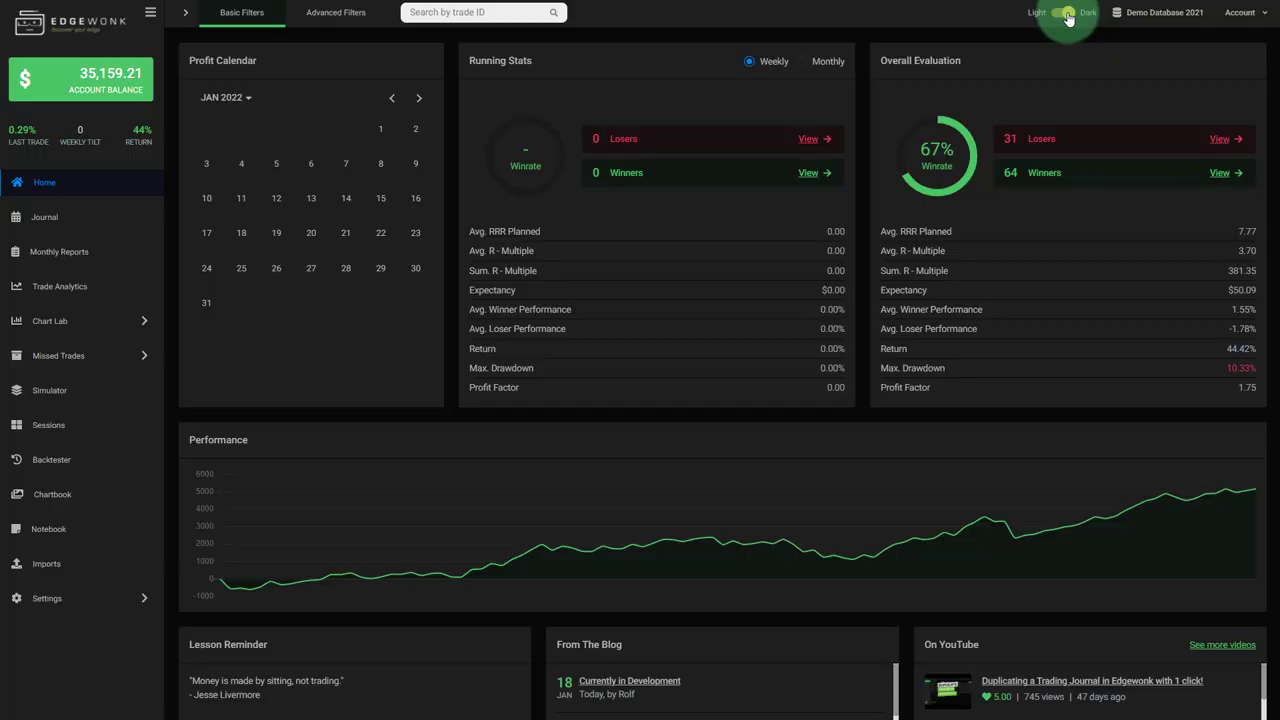
{"action": "left_click", "coordinate": [1067, 12]}
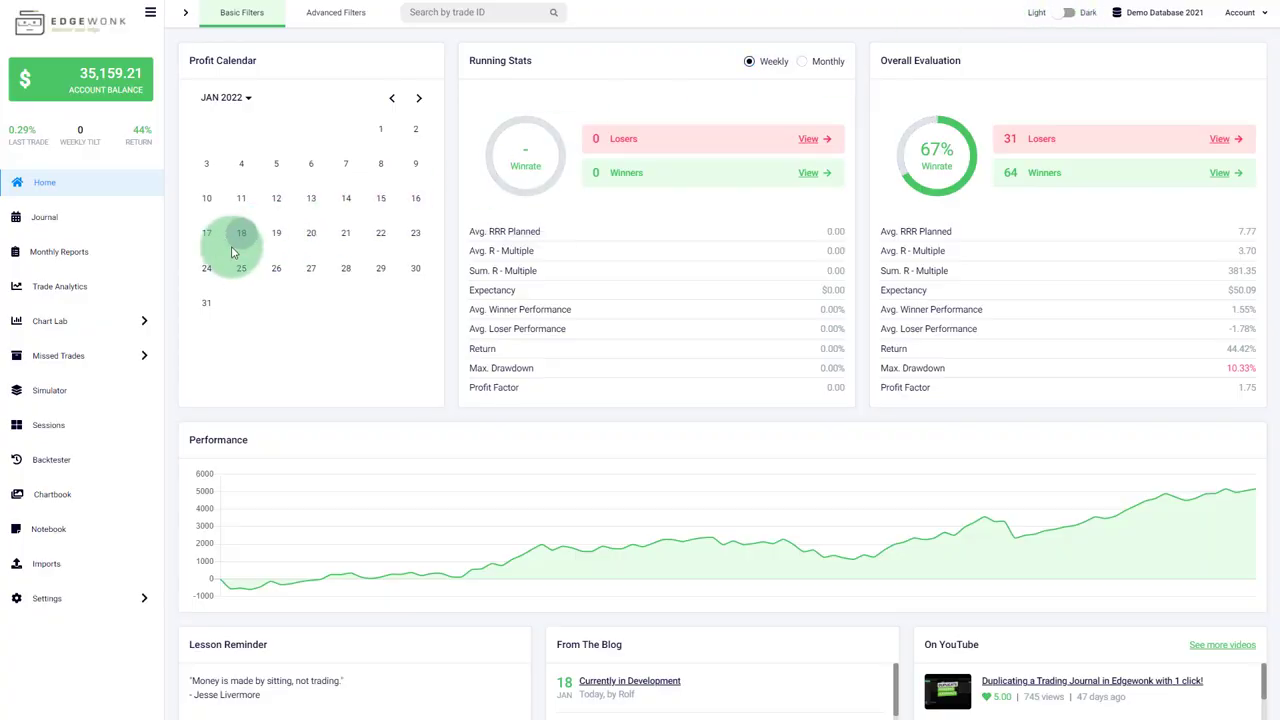
{"action": "mouse_move", "coordinate": [59, 251]}
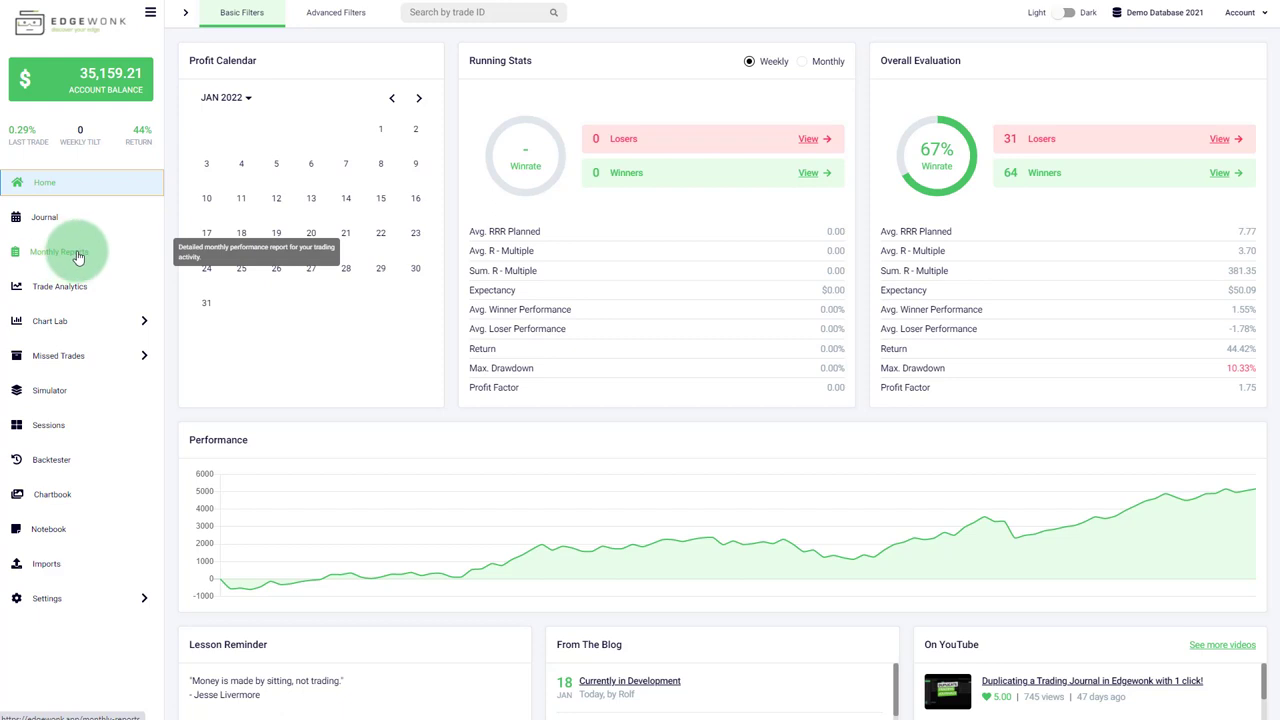
{"action": "mouse_move", "coordinate": [70, 255]}
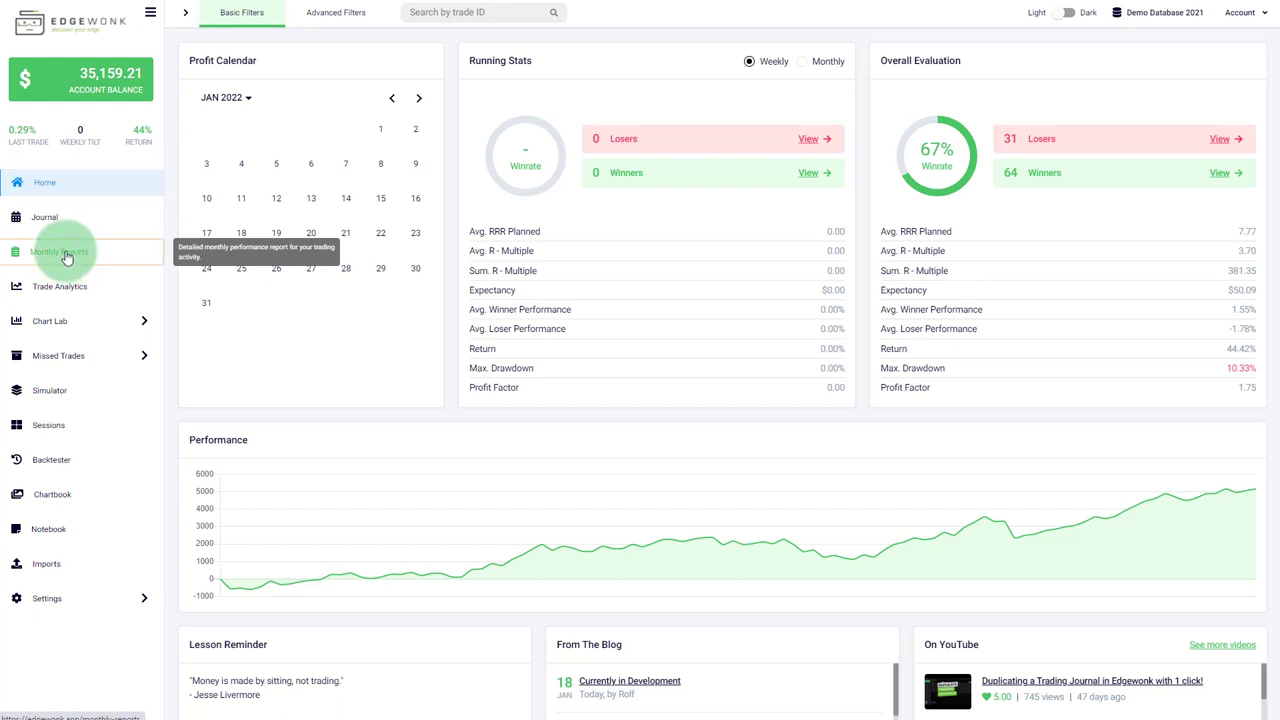
{"action": "left_click", "coordinate": [59, 251]}
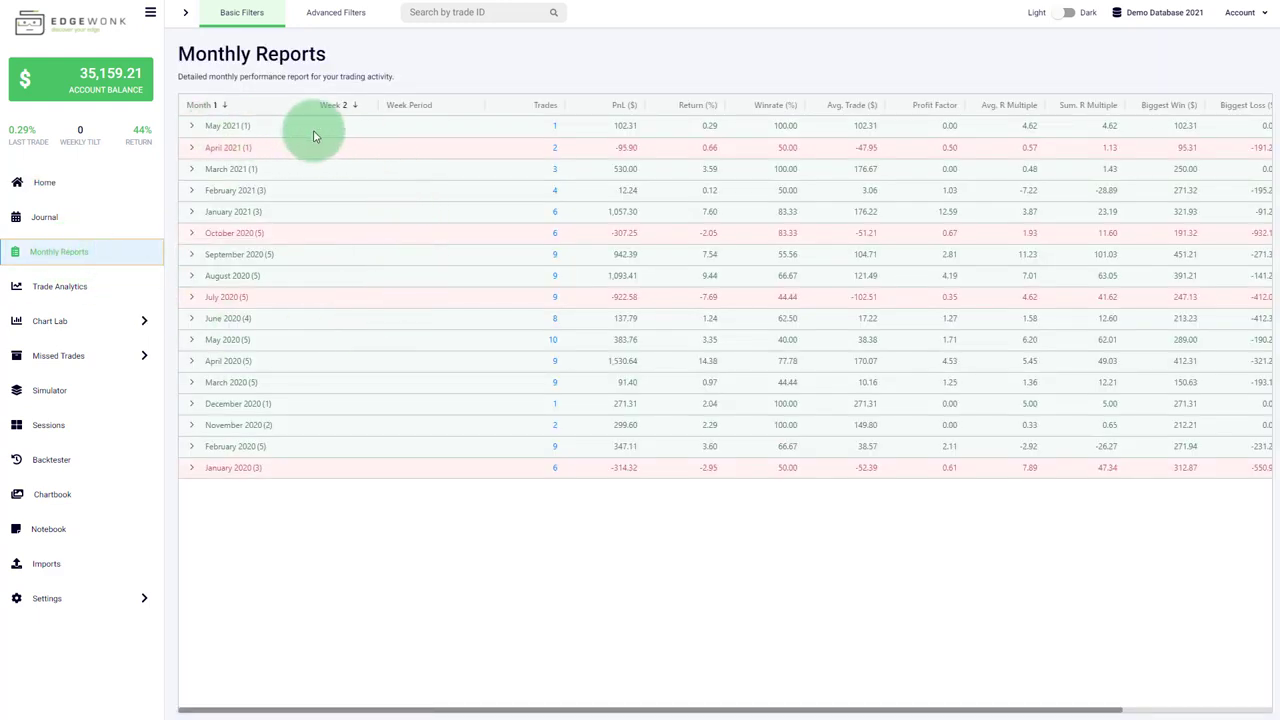
{"action": "mouse_move", "coordinate": [665, 137]}
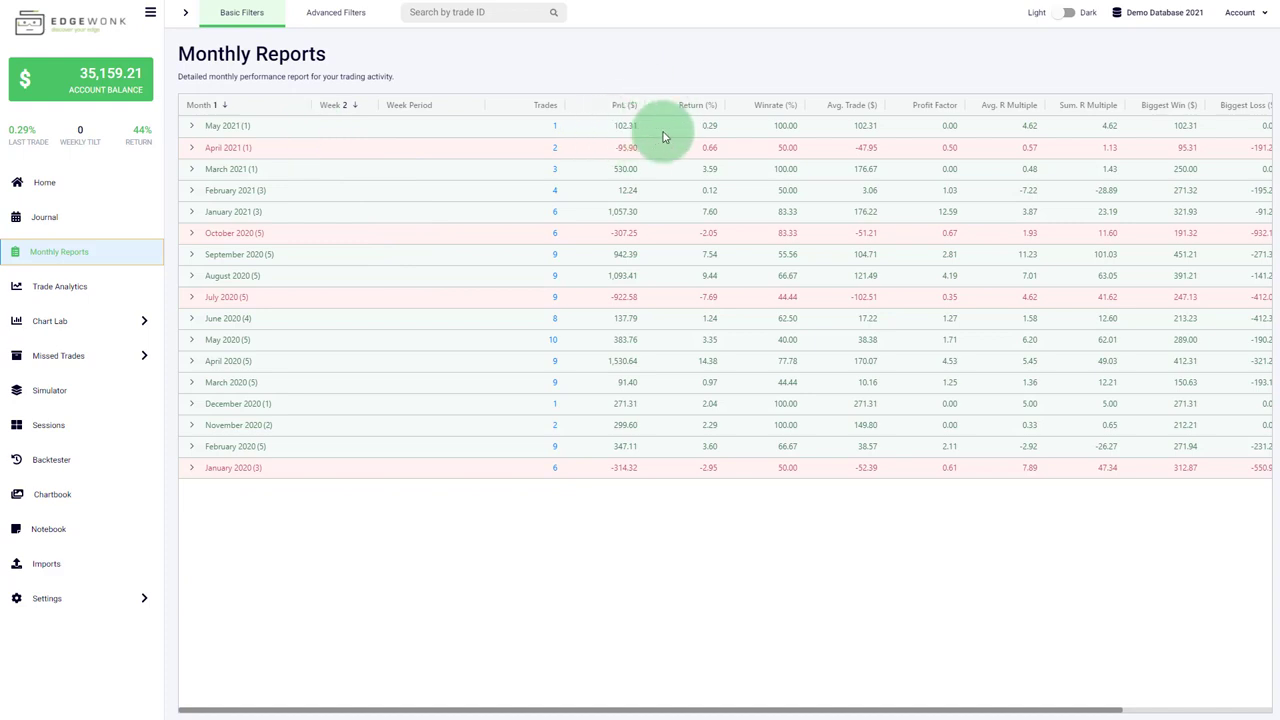
{"action": "mouse_move", "coordinate": [589, 133]}
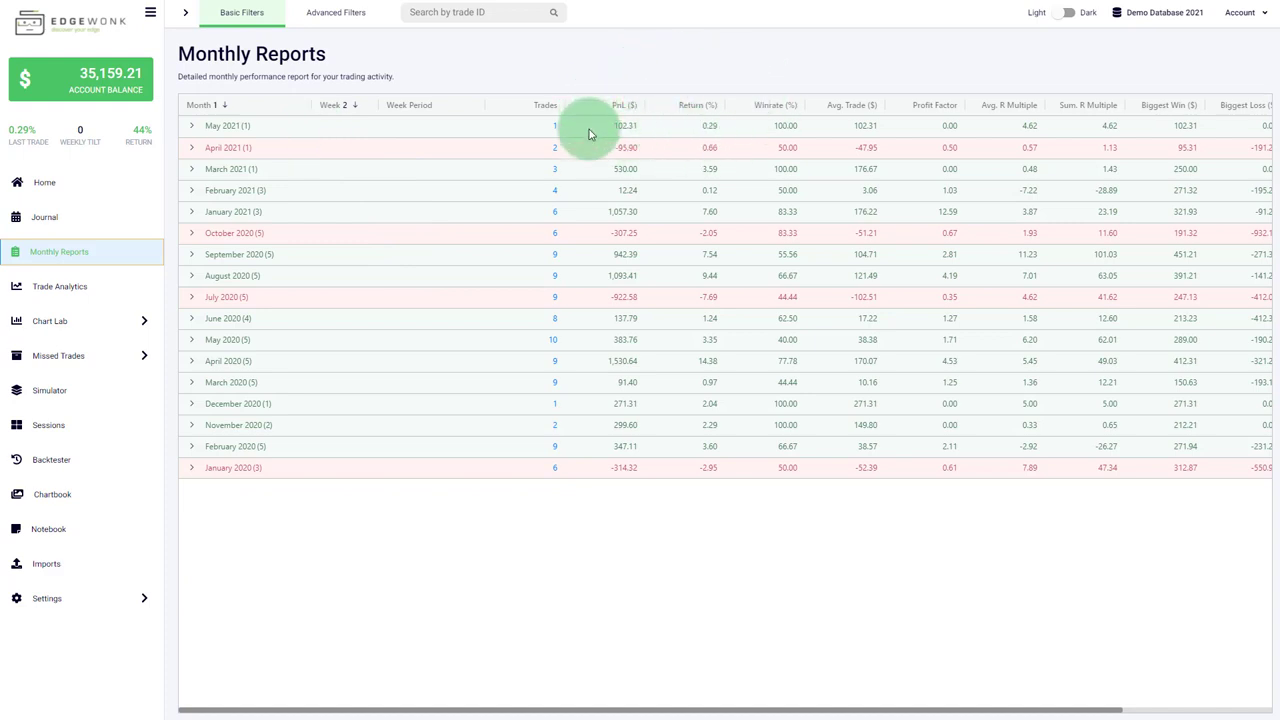
{"action": "mouse_move", "coordinate": [275, 125]}
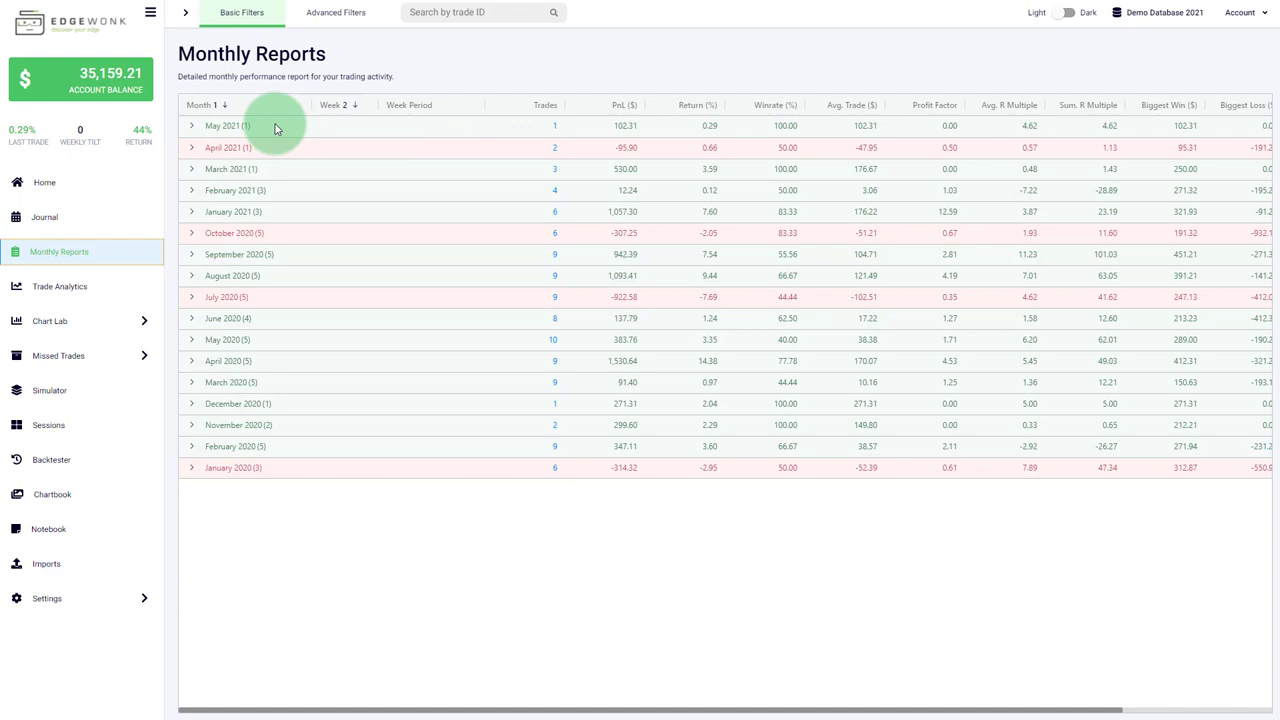
{"action": "mouse_move", "coordinate": [622, 165]}
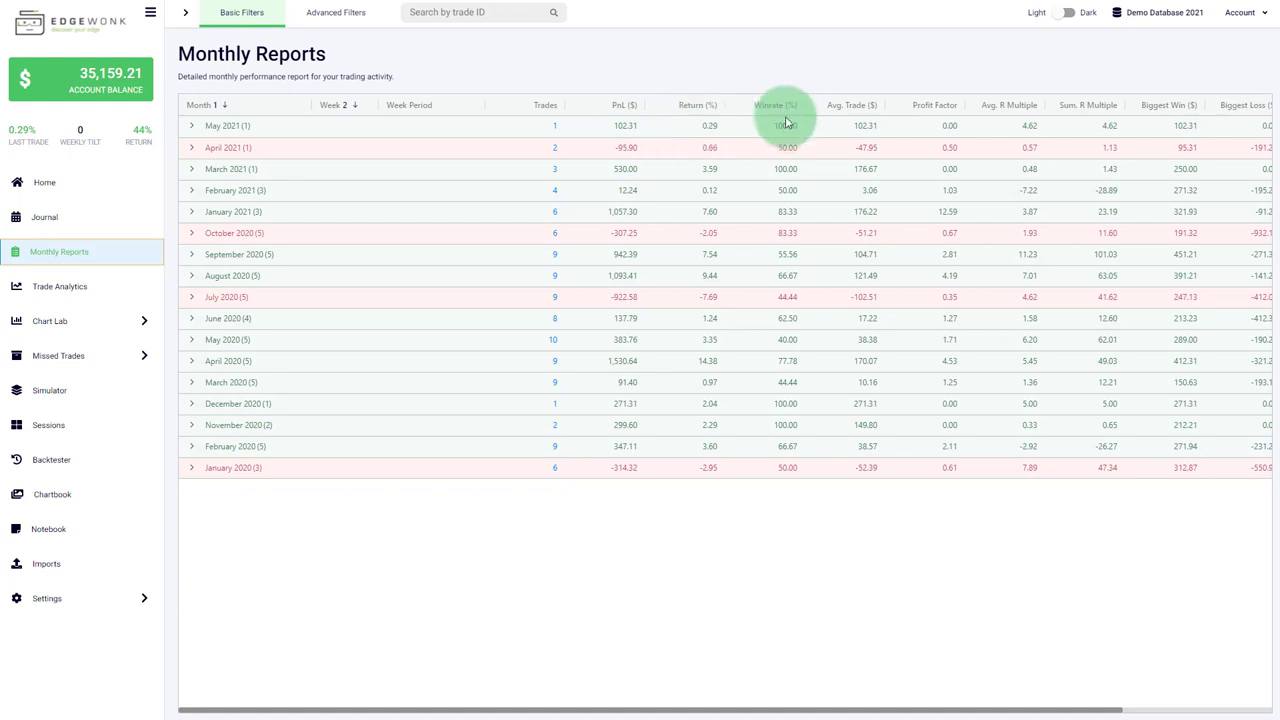
{"action": "mouse_move", "coordinate": [903, 118]}
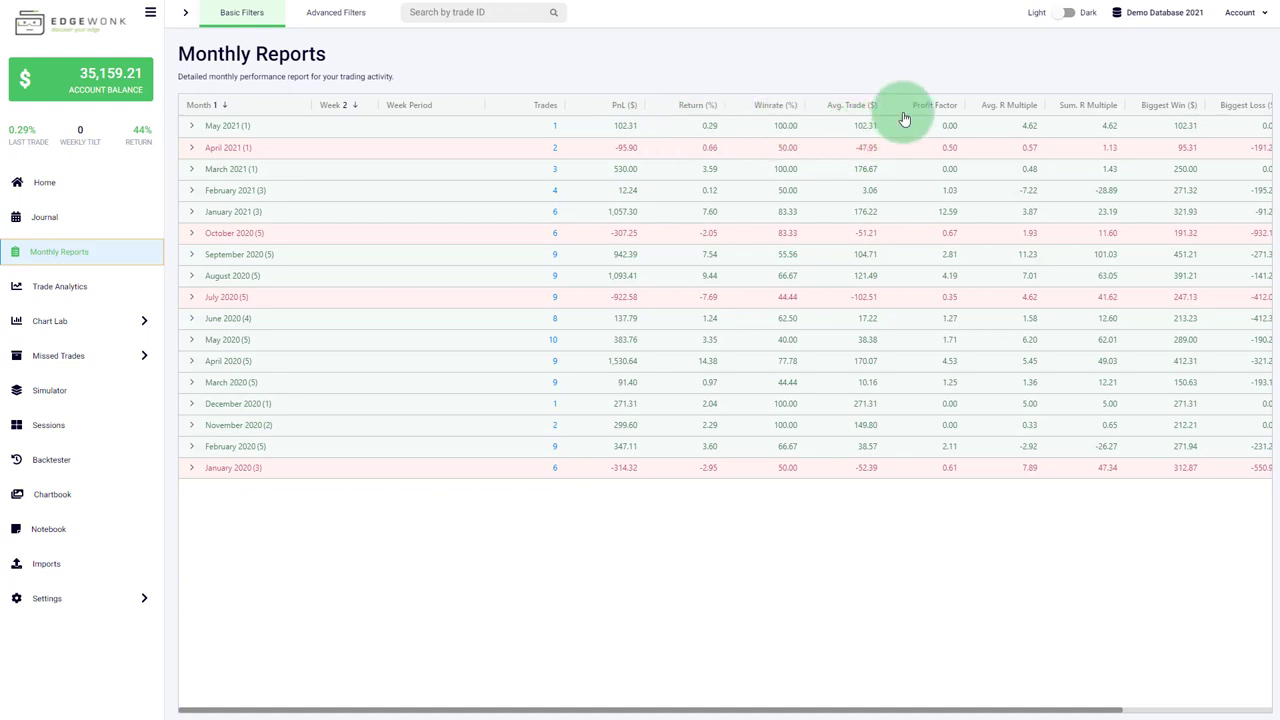
{"action": "mouse_move", "coordinate": [1009, 119]}
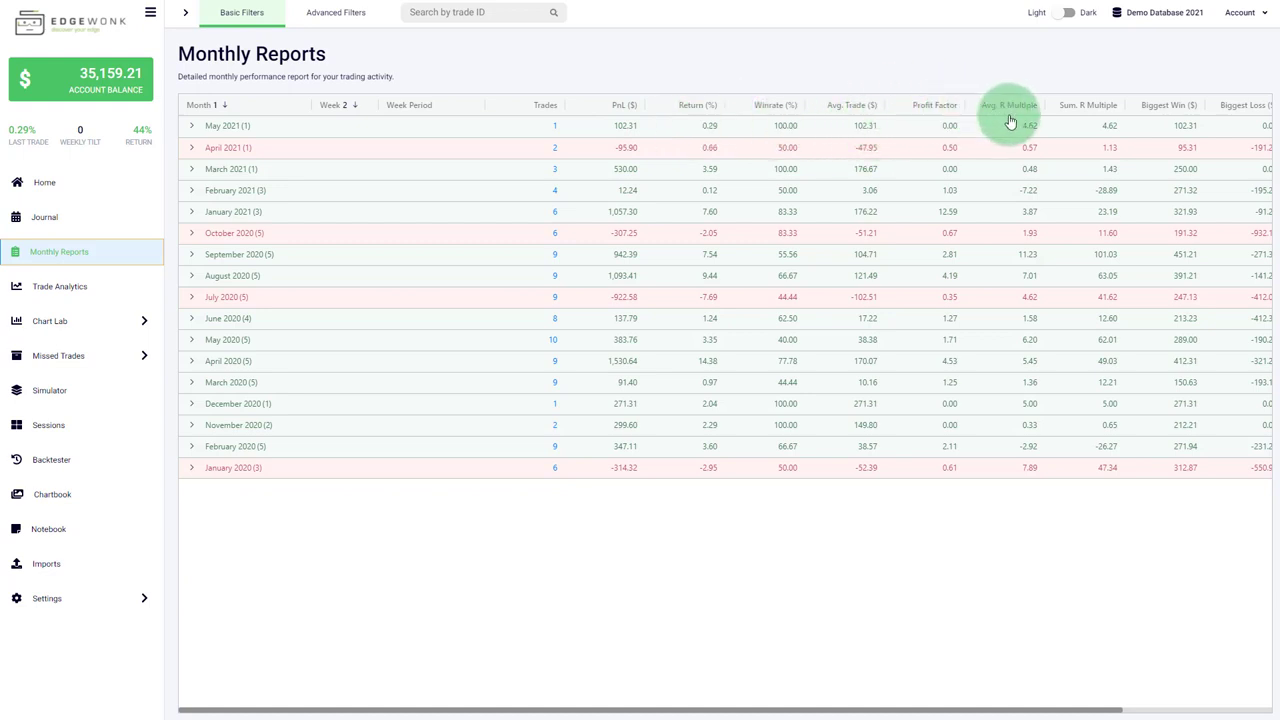
{"action": "mouse_move", "coordinate": [1155, 138]}
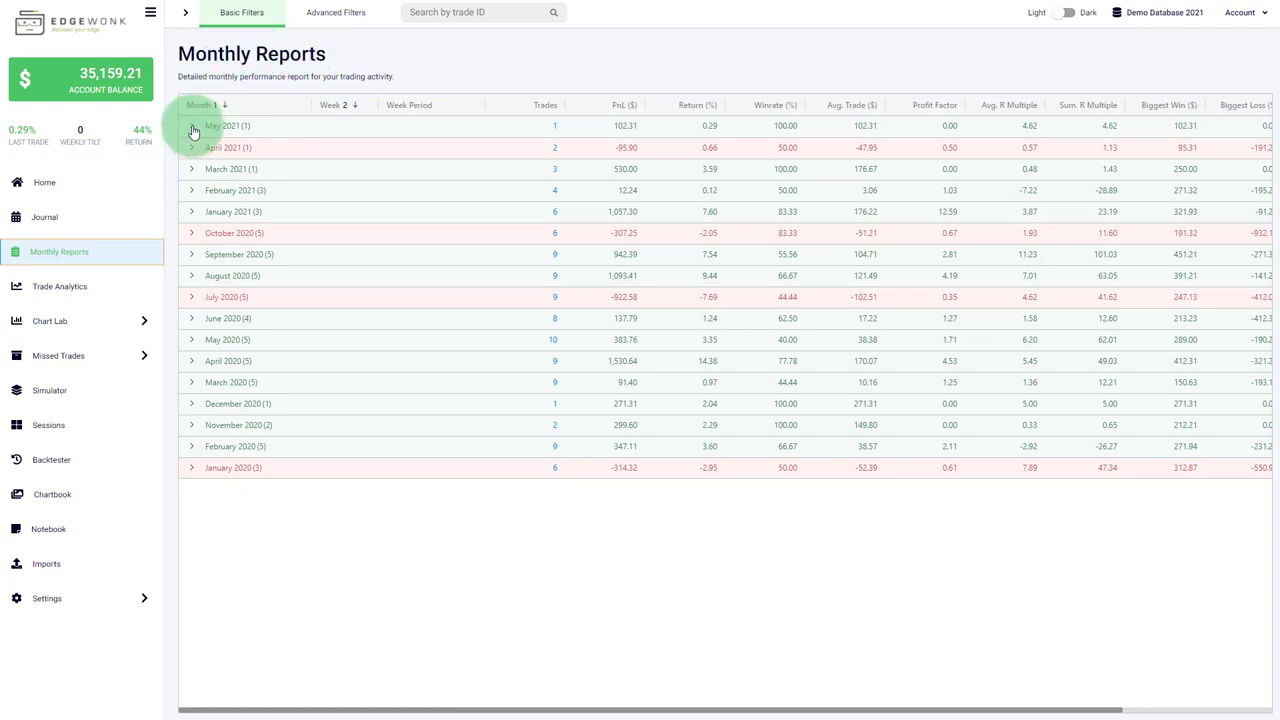
Step: Expand May 2021 and April 2021 into their weekly rows
{"action": "left_click", "coordinate": [191, 125]}
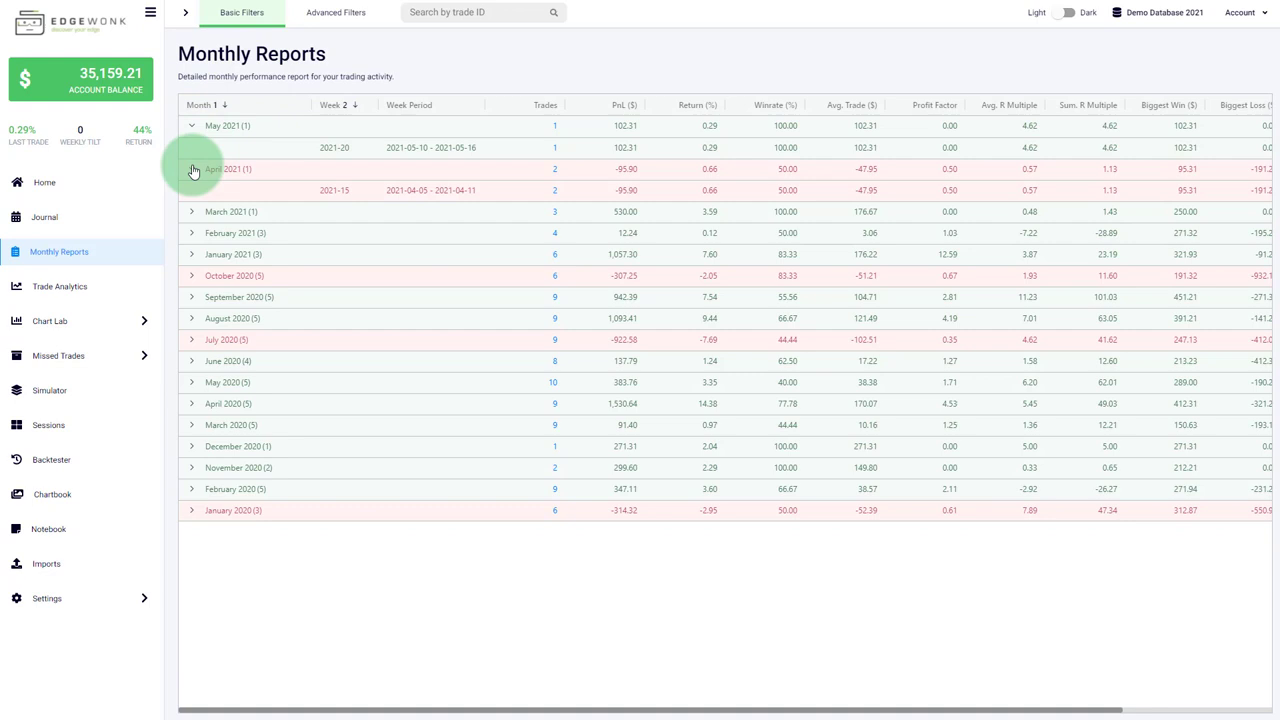
{"action": "left_click", "coordinate": [191, 233]}
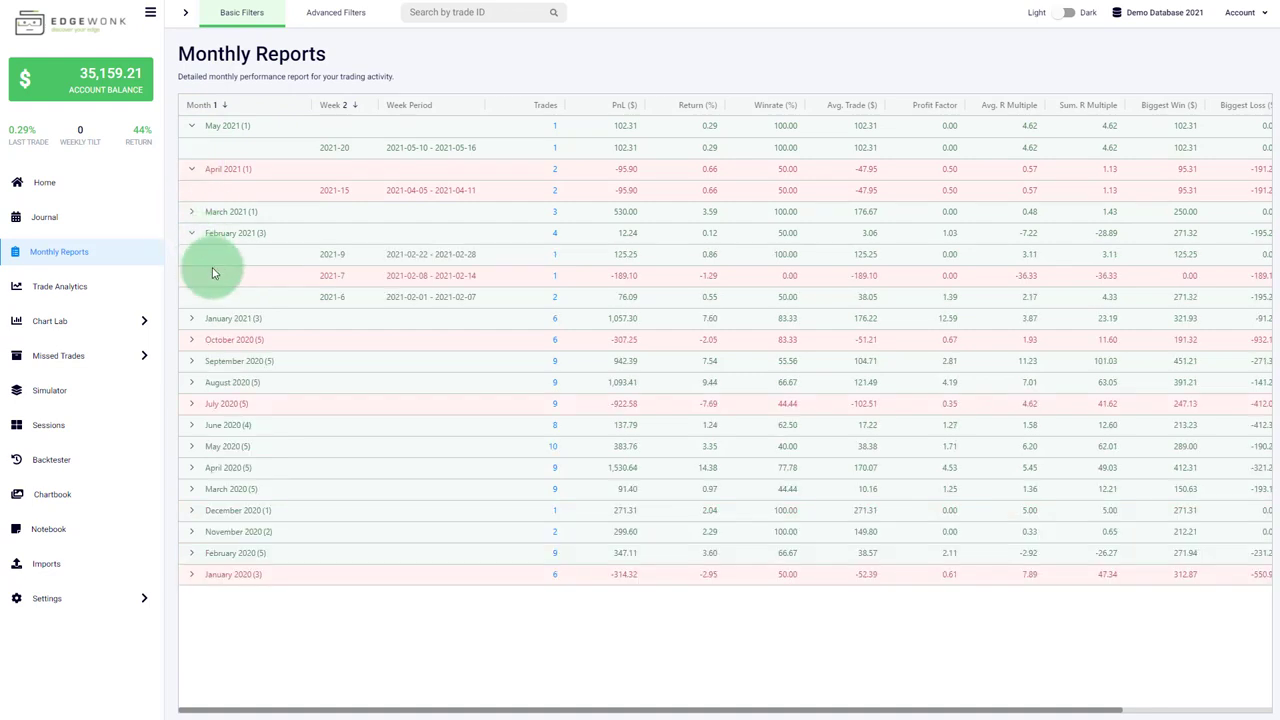
{"action": "mouse_move", "coordinate": [550, 318]}
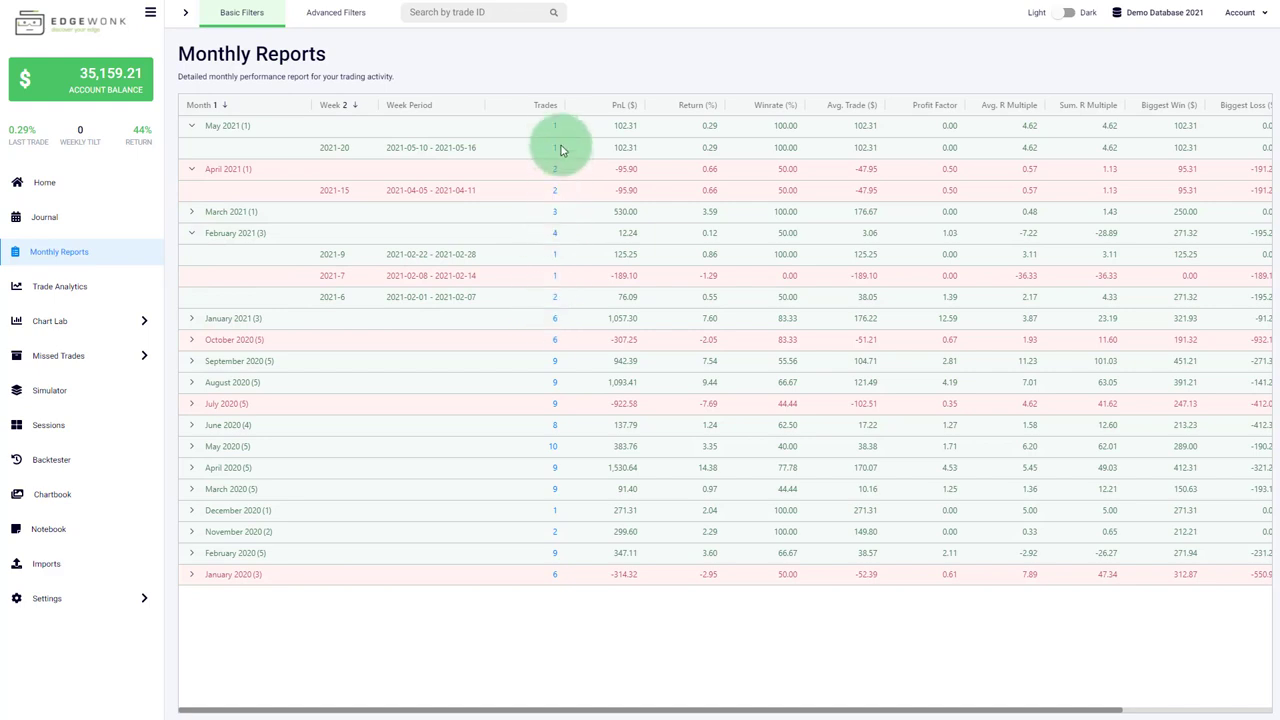
{"action": "mouse_move", "coordinate": [554, 237]}
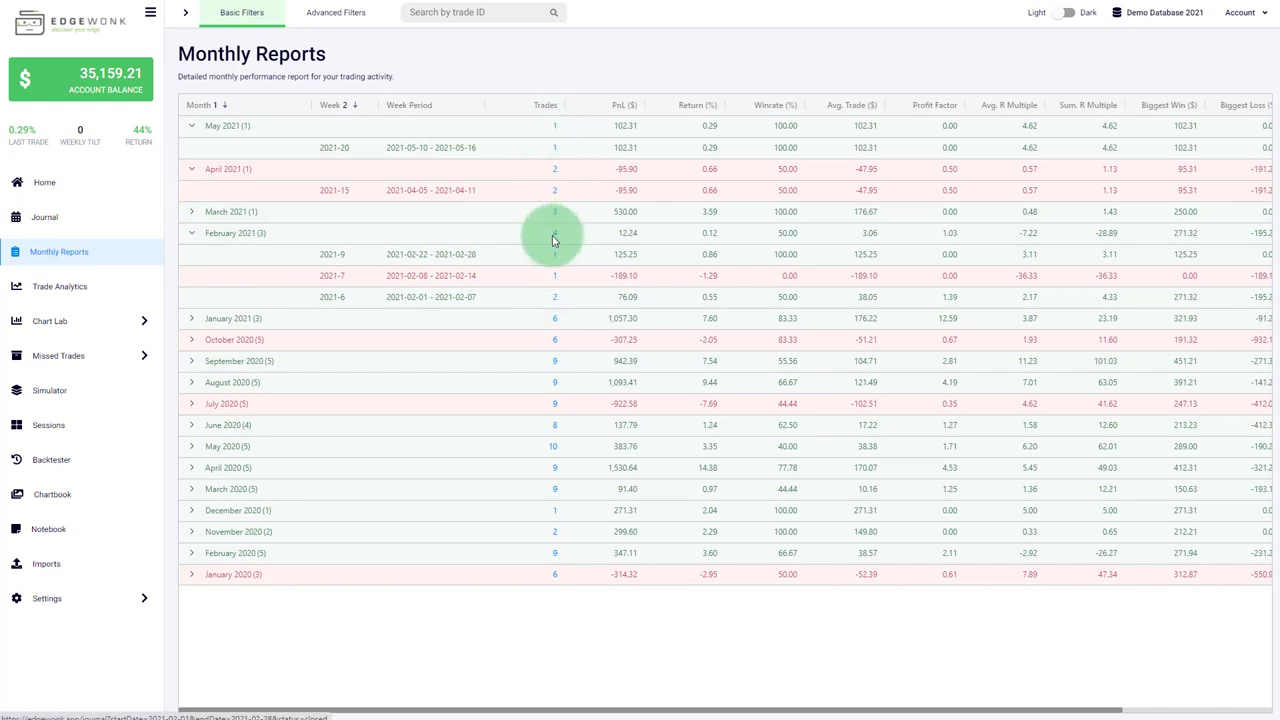
{"action": "mouse_move", "coordinate": [555, 240]}
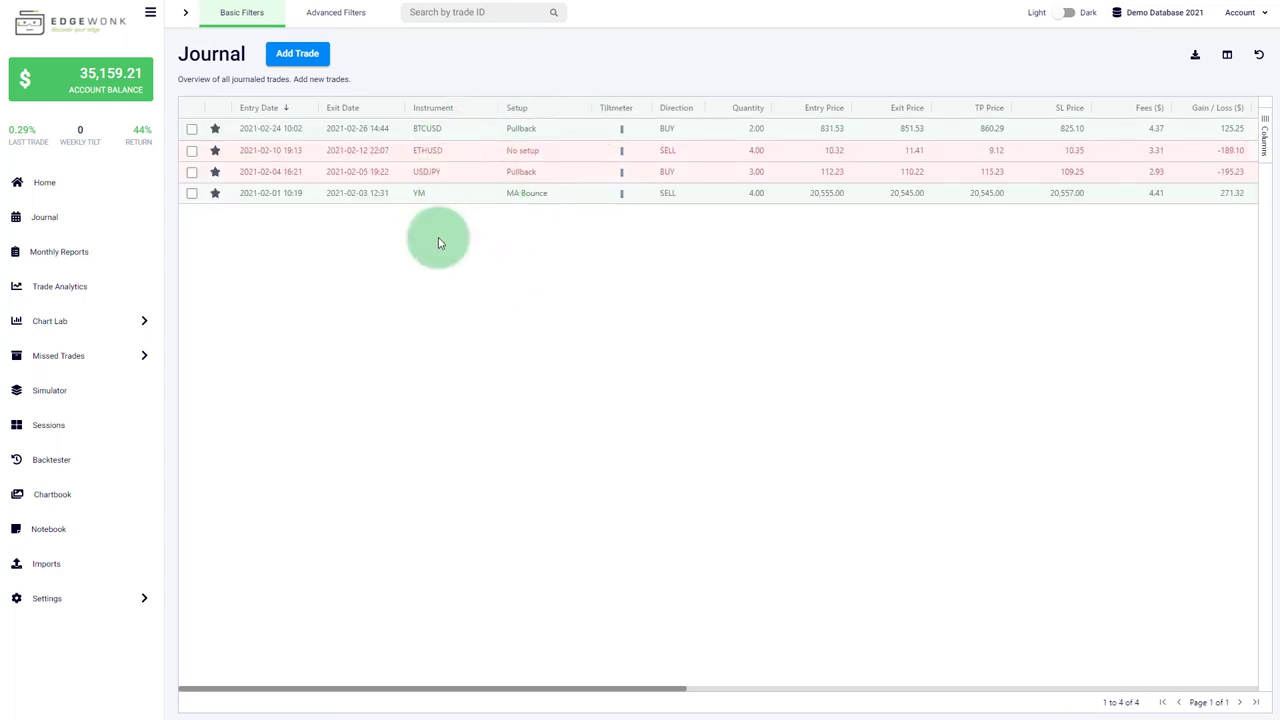
{"action": "mouse_move", "coordinate": [328, 318]}
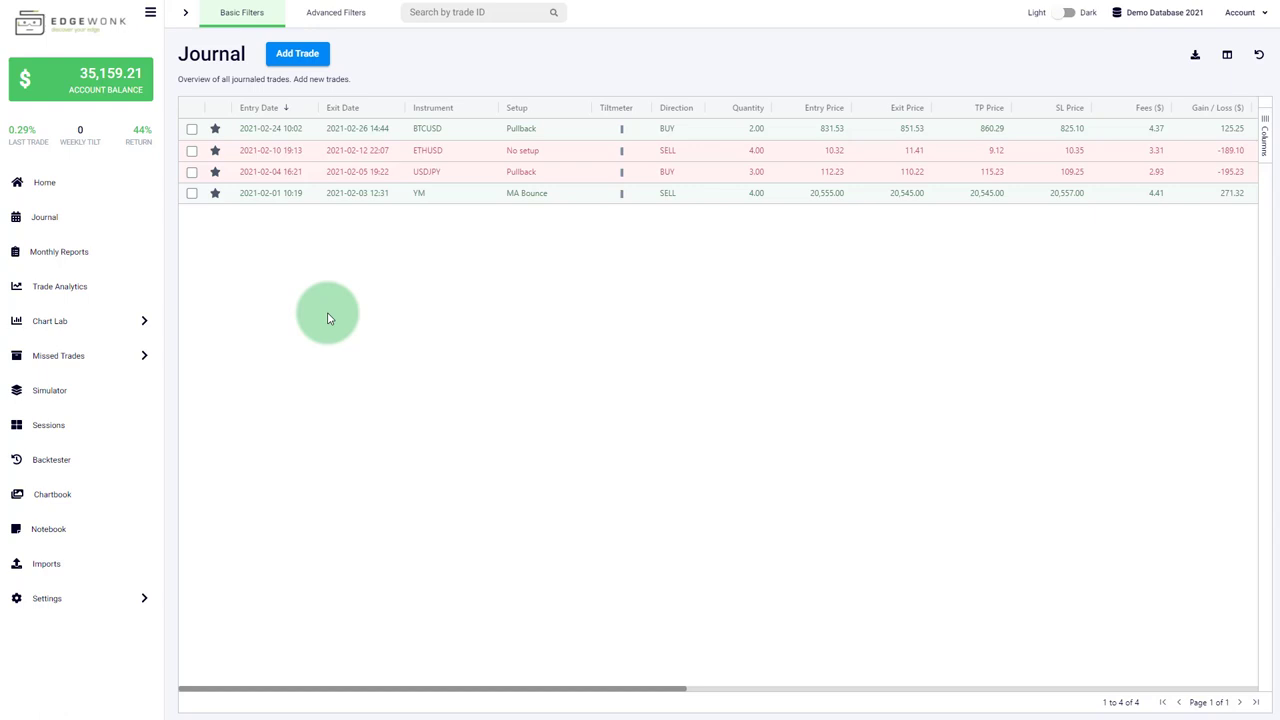
{"action": "mouse_move", "coordinate": [142, 327]}
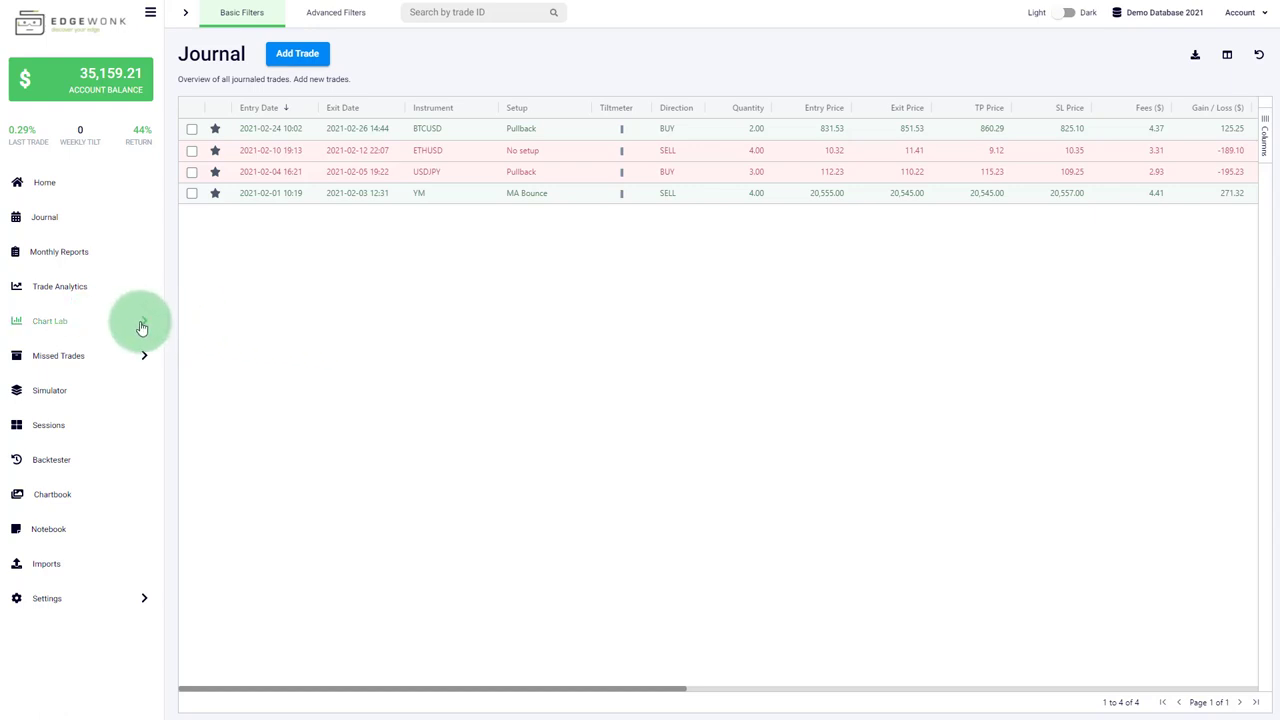
{"action": "mouse_move", "coordinate": [142, 328]}
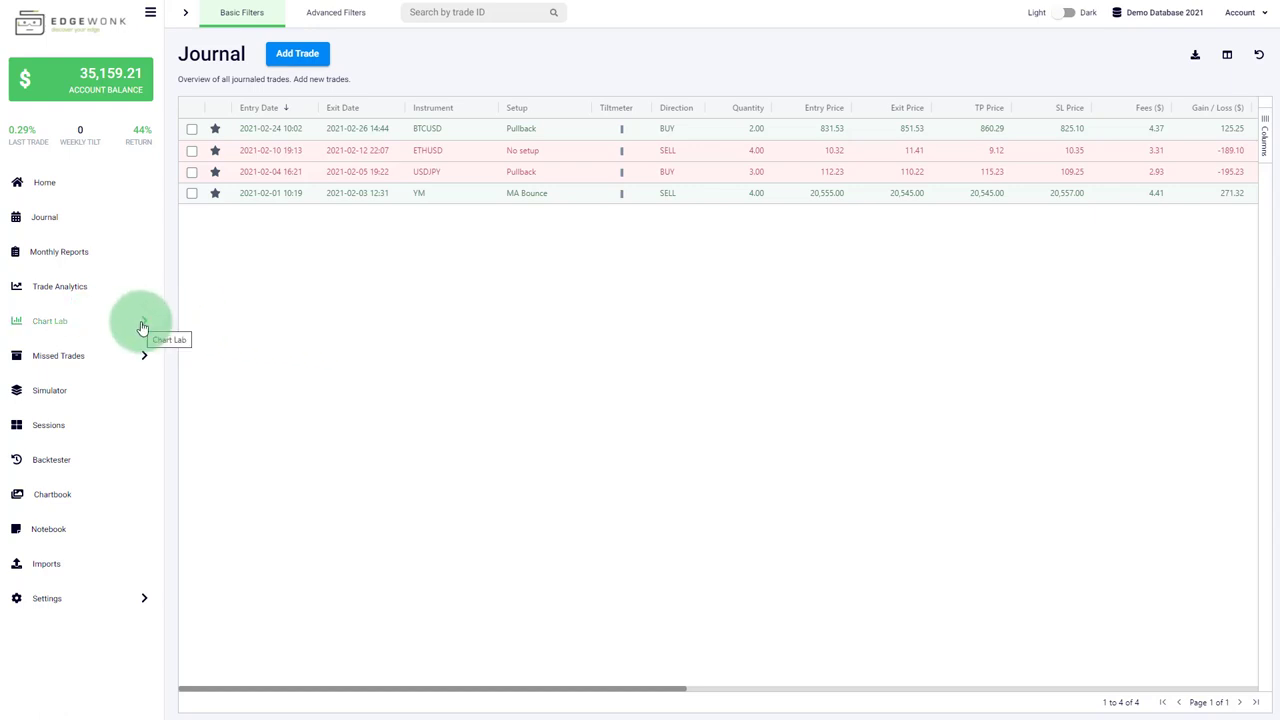
Step: Expand the Chart Lab submenu in the sidebar to list its analysis pages
{"action": "left_click", "coordinate": [50, 320]}
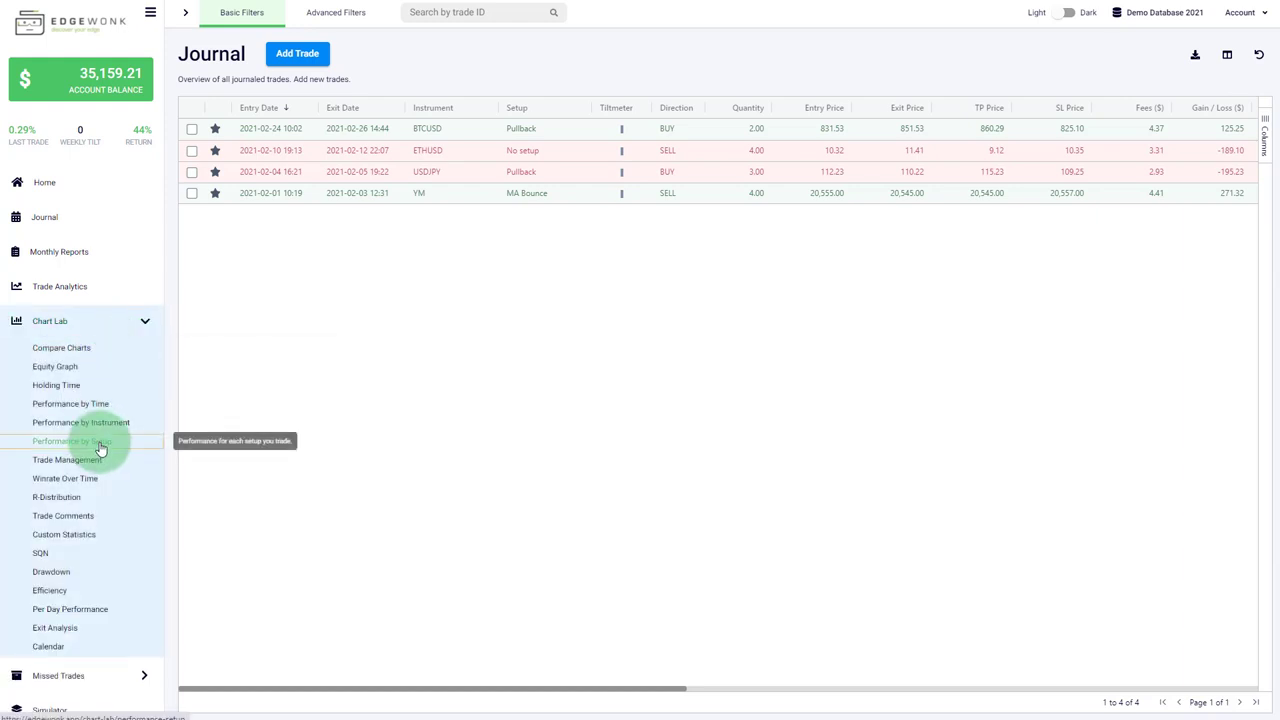
Step: Open Performance by Setup, display values as Percentage (%), and open Sort By options
{"action": "left_click", "coordinate": [72, 441]}
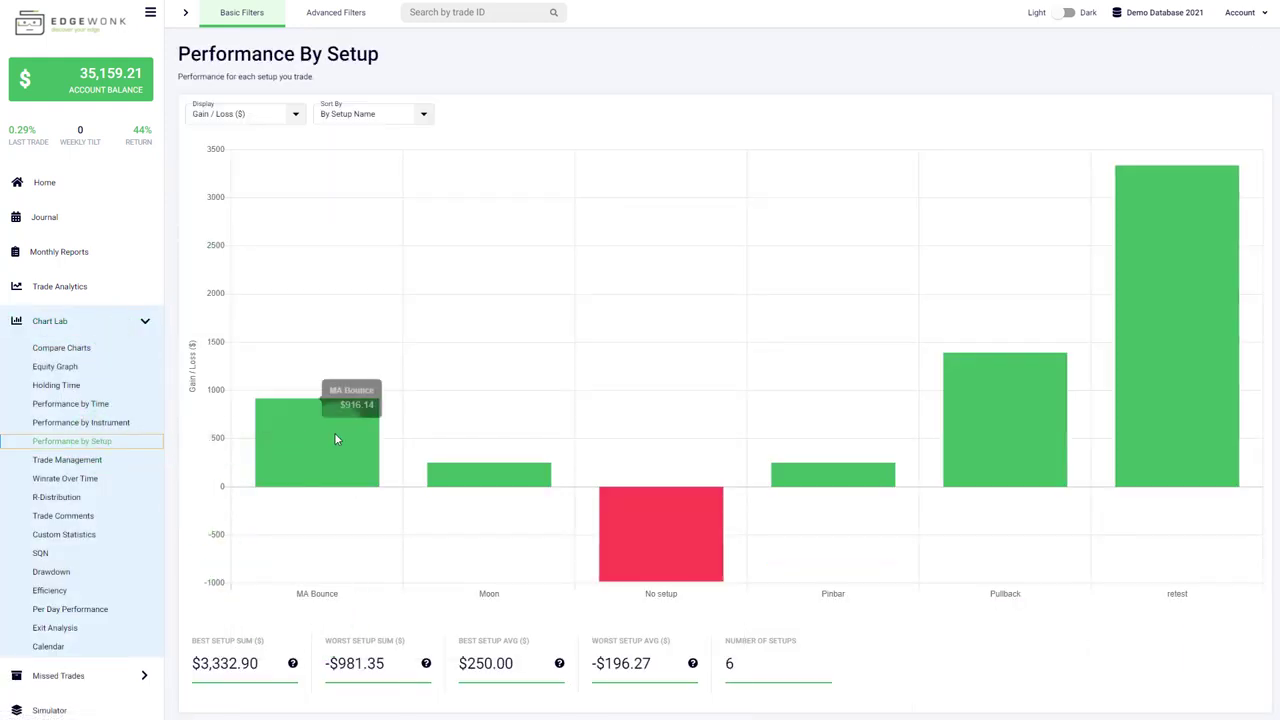
{"action": "mouse_move", "coordinate": [877, 445]}
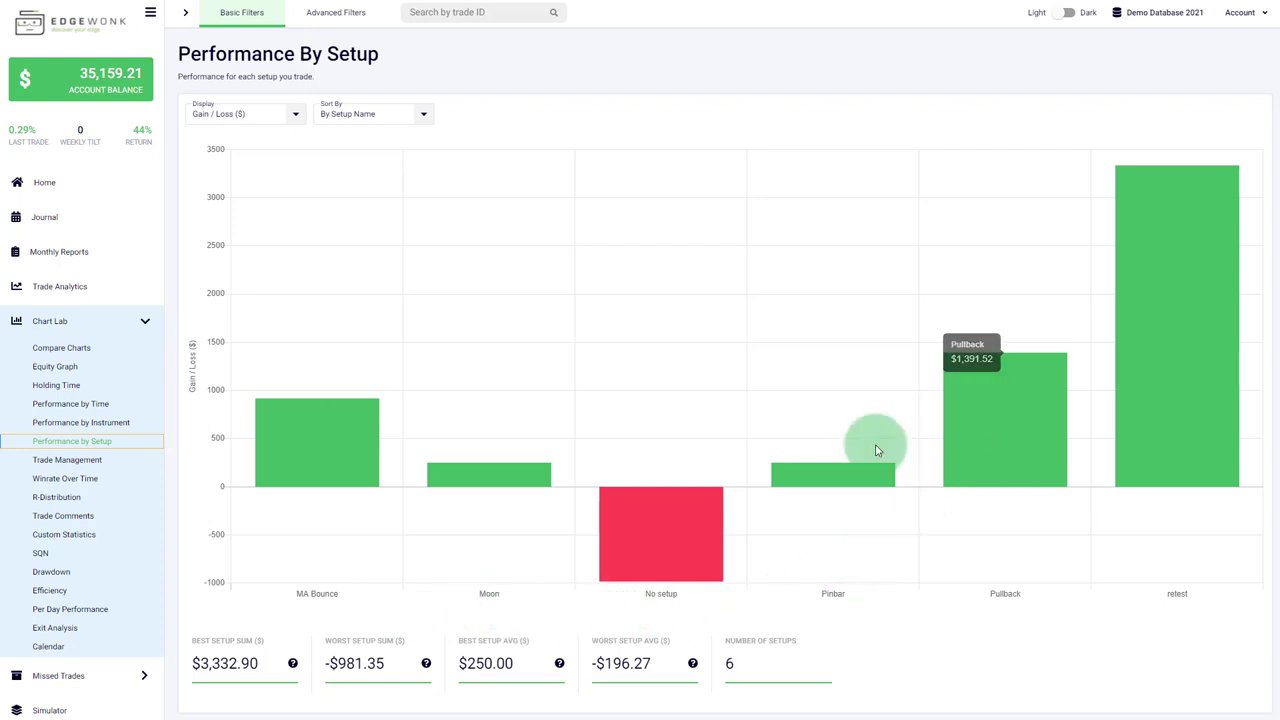
{"action": "mouse_move", "coordinate": [1034, 551]}
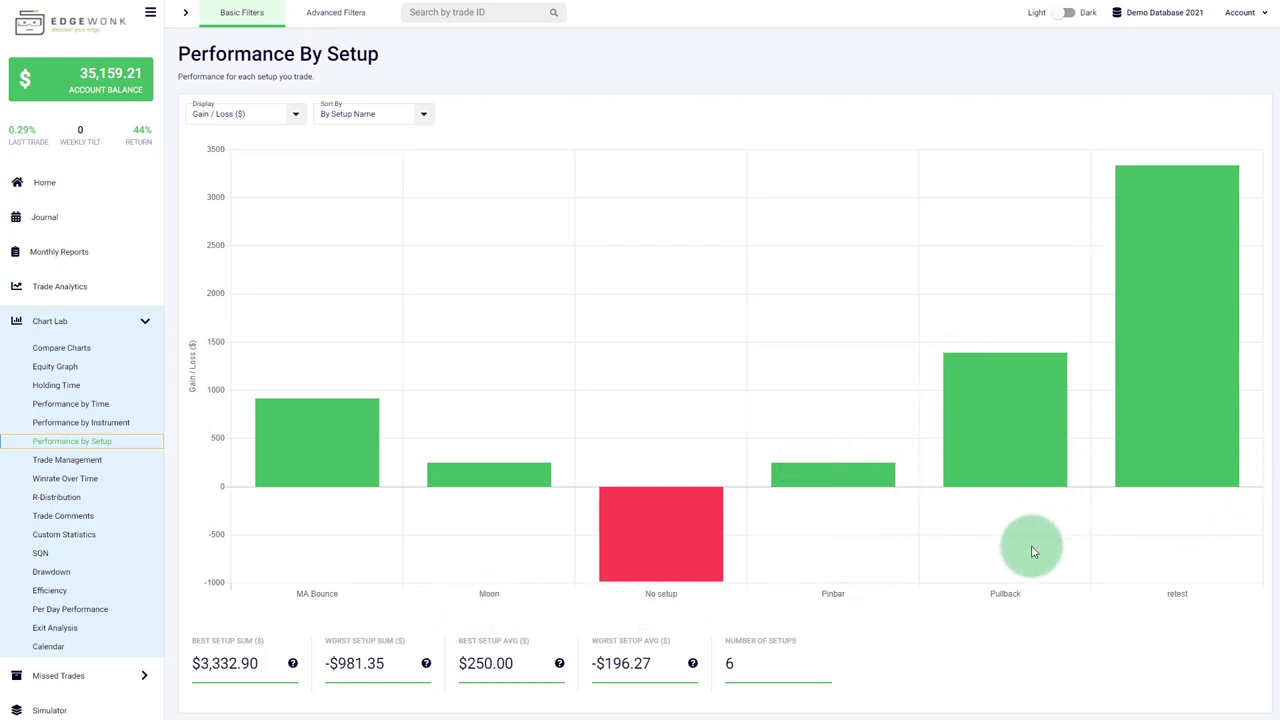
{"action": "mouse_move", "coordinate": [240, 138]}
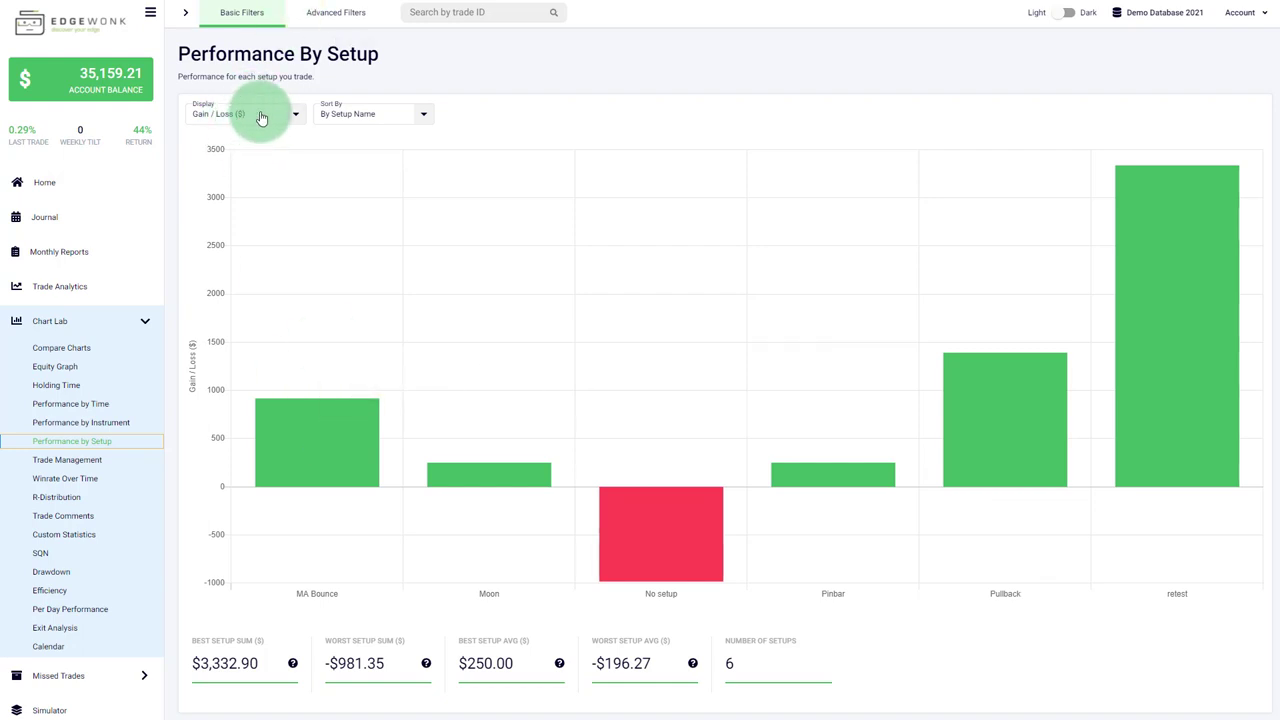
{"action": "left_click", "coordinate": [245, 113]}
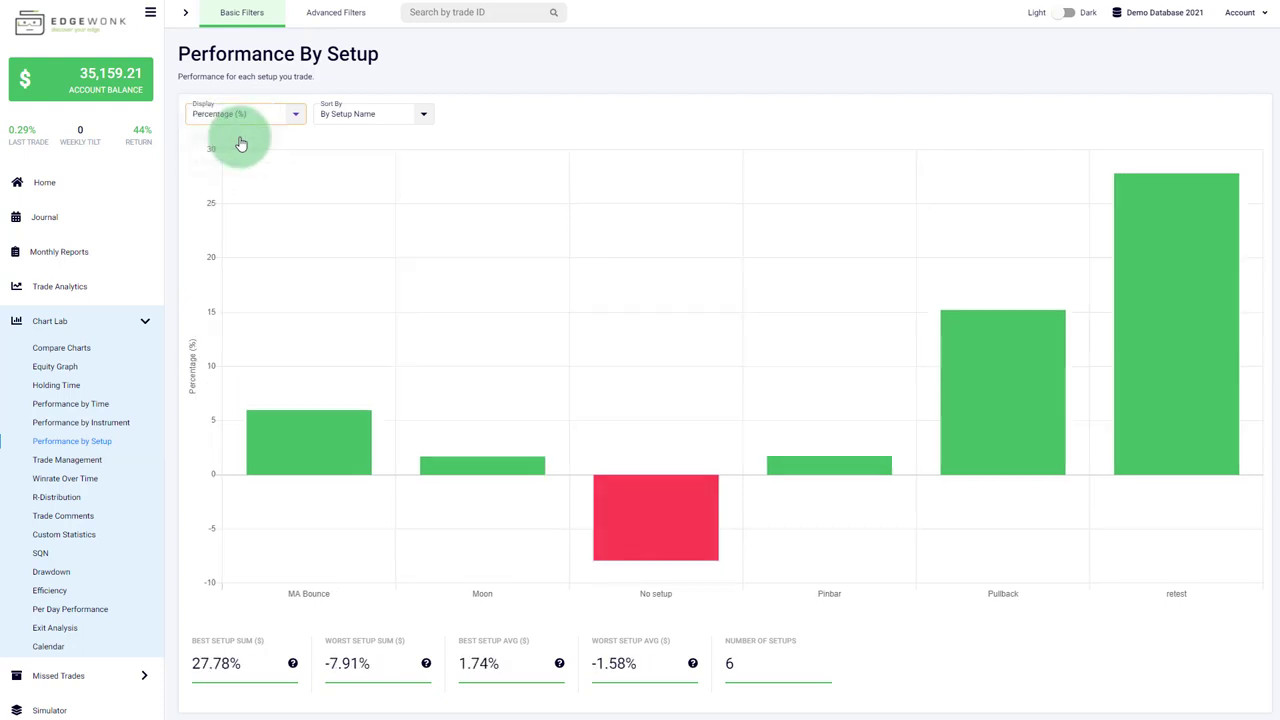
{"action": "mouse_move", "coordinate": [385, 120]}
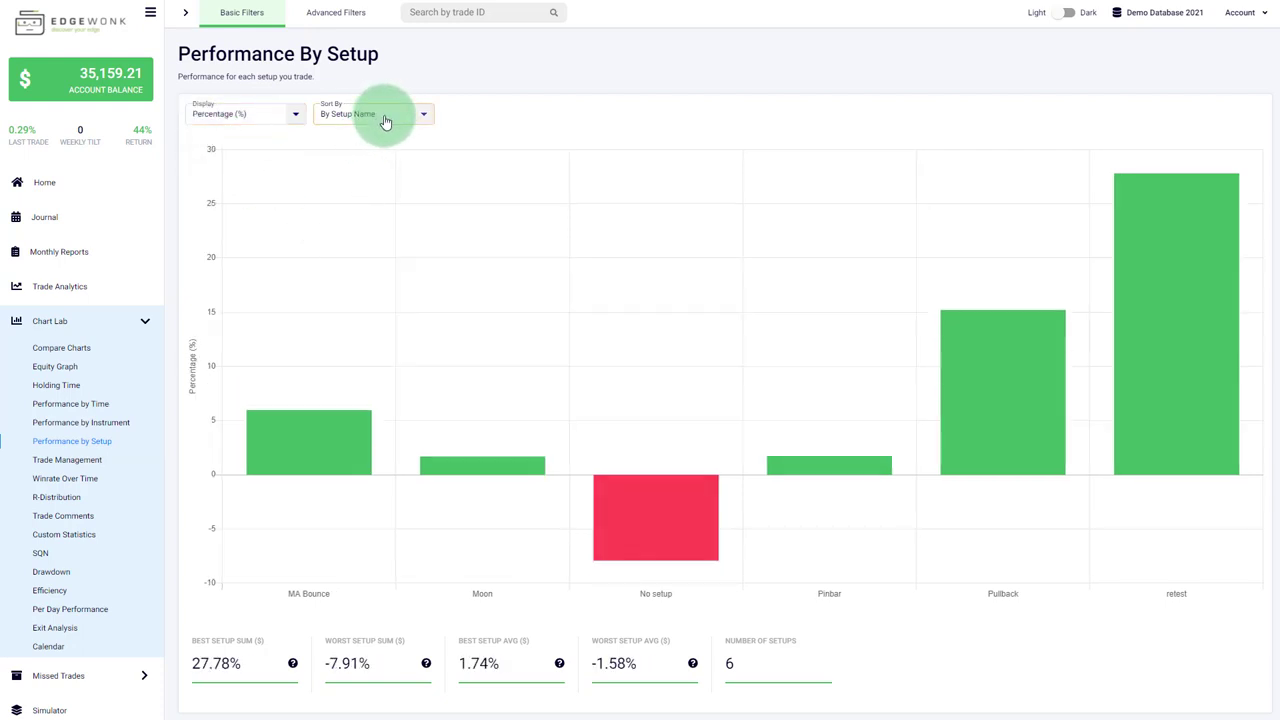
{"action": "left_click", "coordinate": [372, 113]}
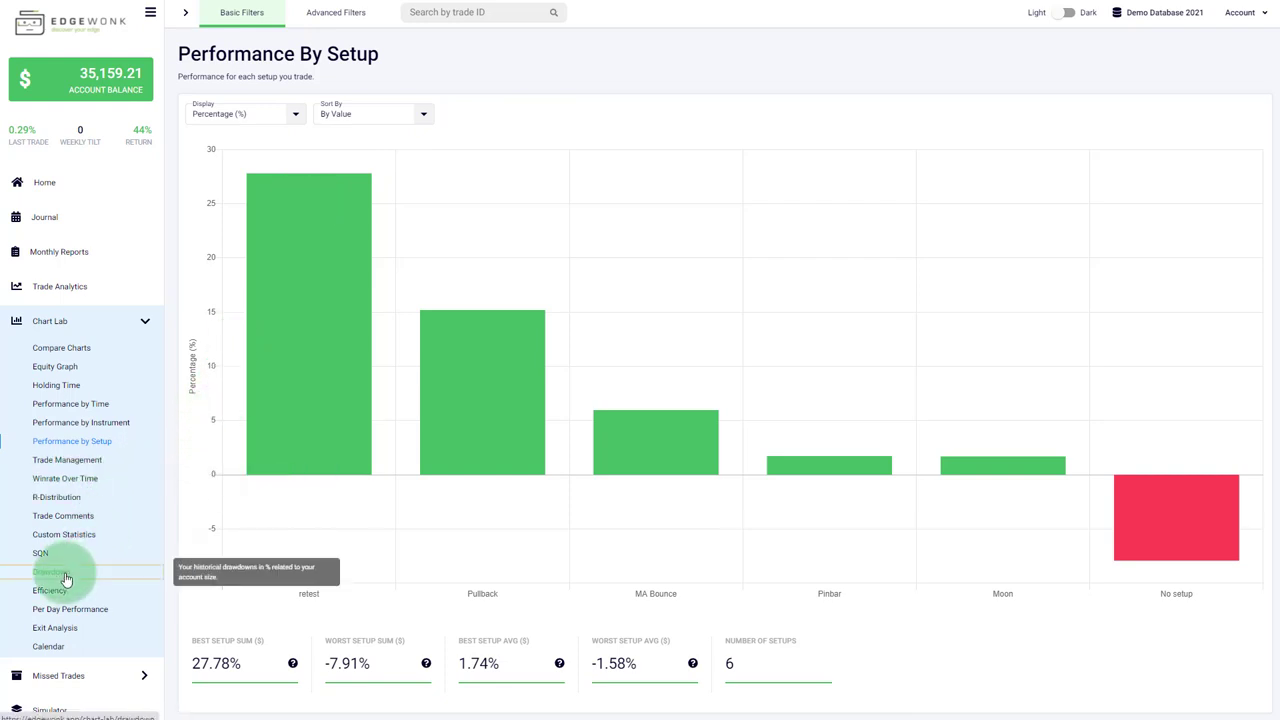
Step: Open the Drawdown chart plotting percentage drawdowns across about 103 trades
{"action": "left_click", "coordinate": [51, 571]}
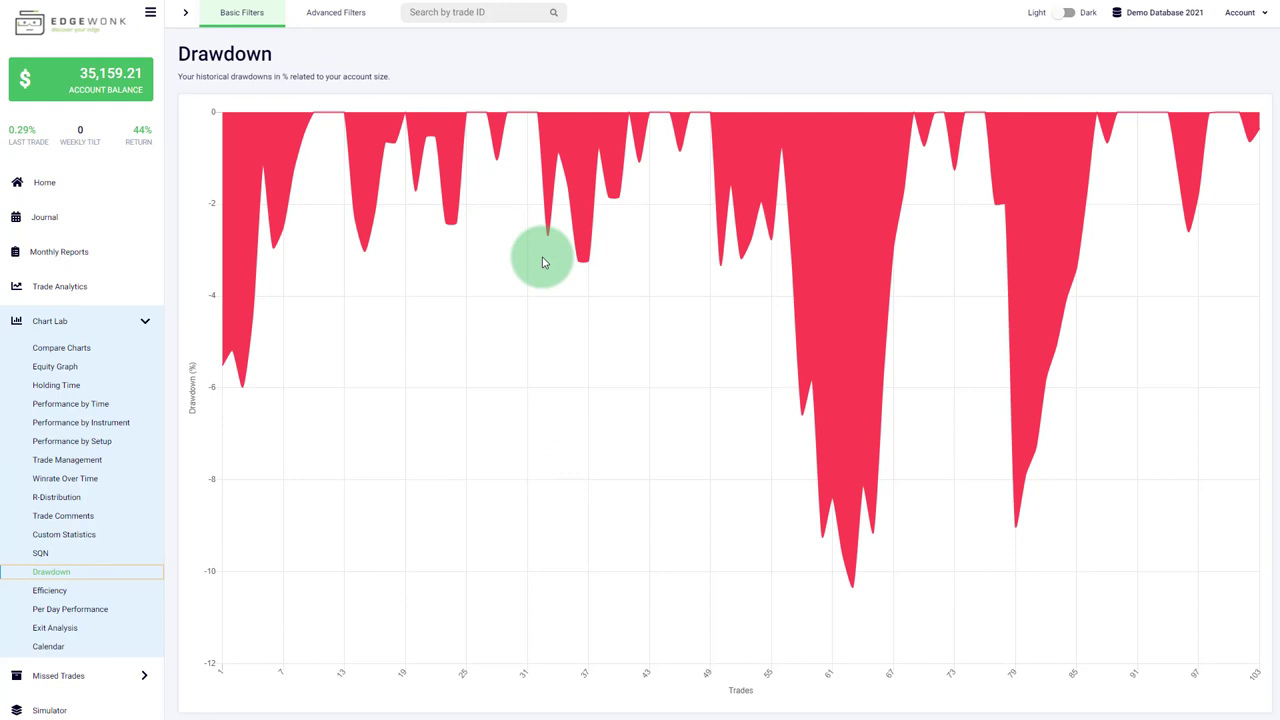
{"action": "mouse_move", "coordinate": [563, 296]}
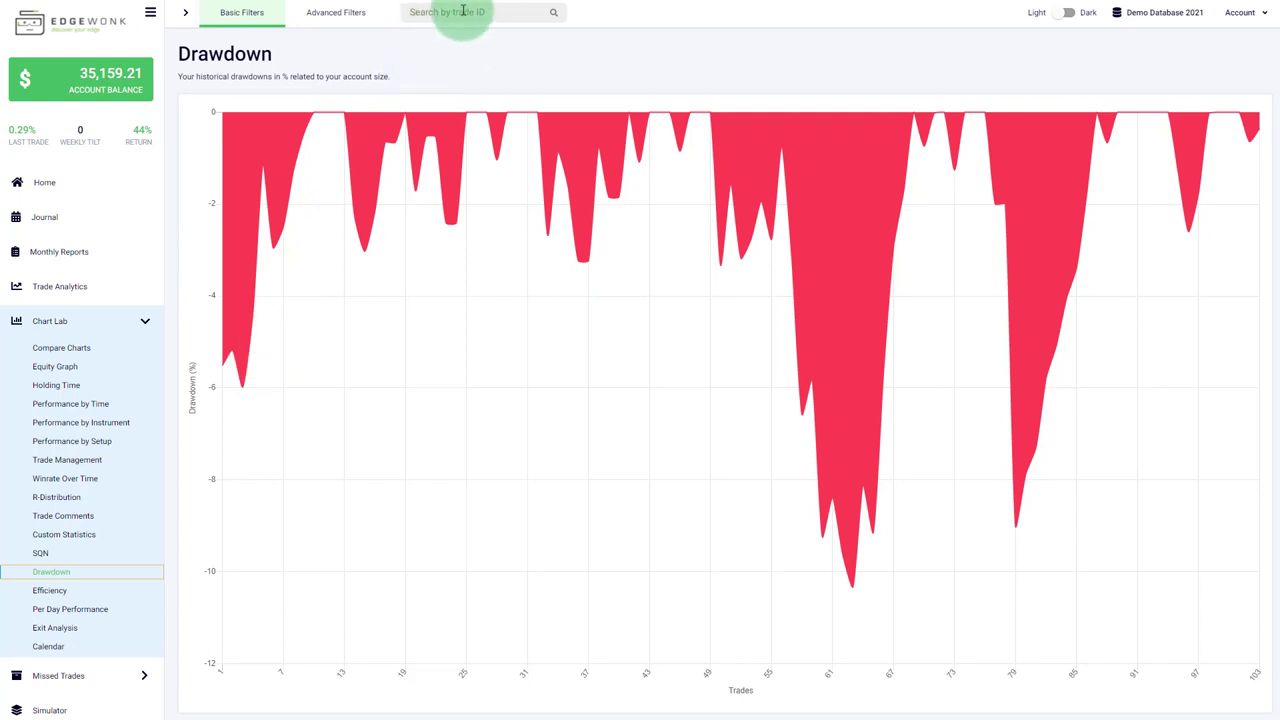
{"action": "mouse_move", "coordinate": [435, 55]}
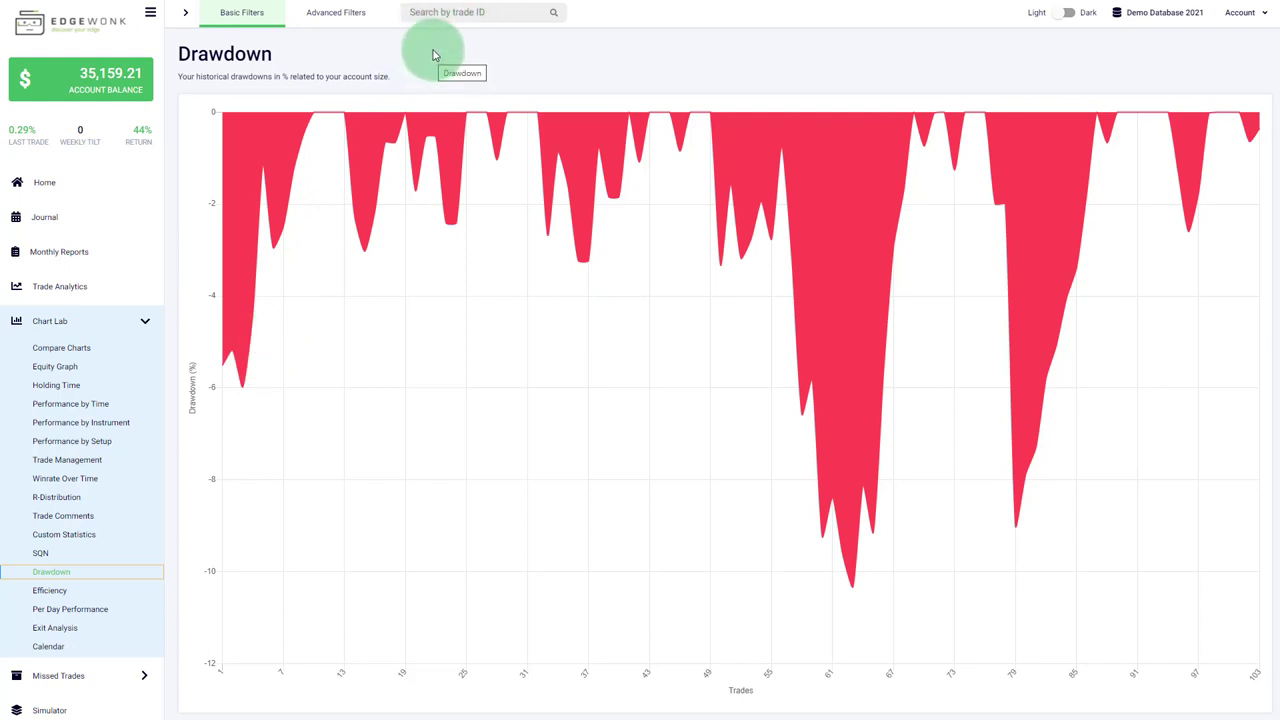
{"action": "mouse_move", "coordinate": [117, 379]}
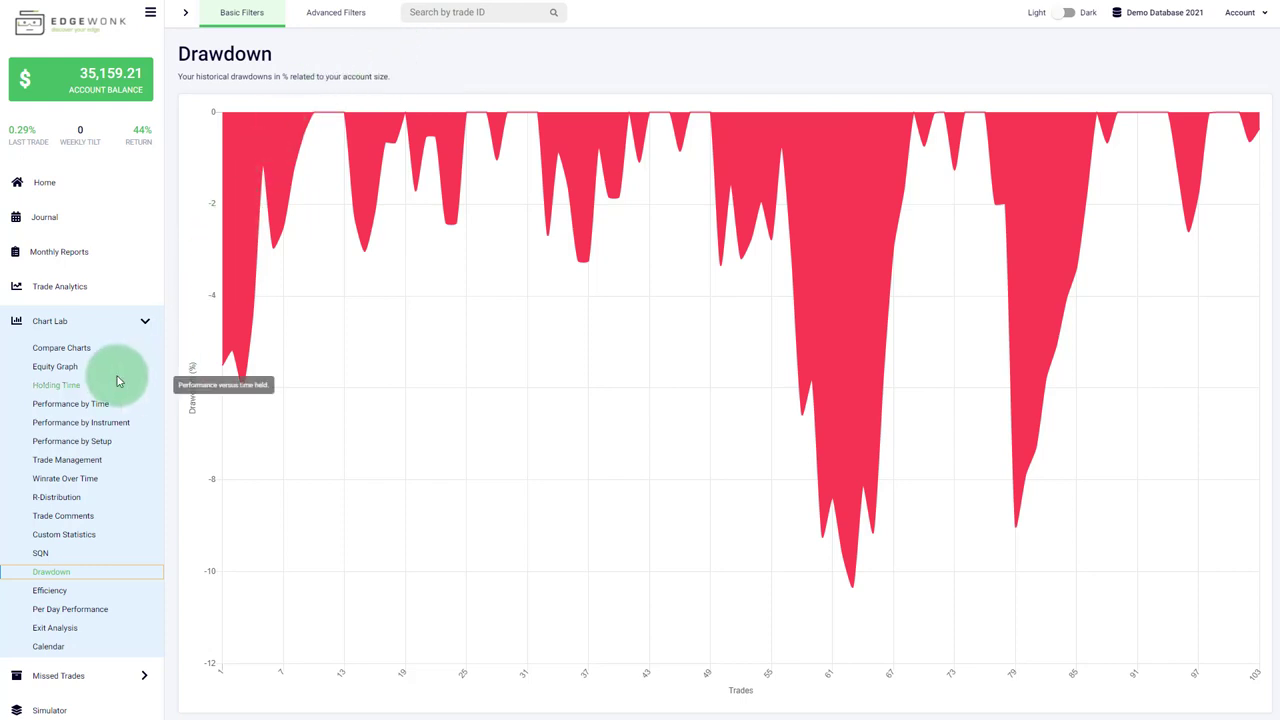
Step: Open the Equity Graph plotting cumulative gain/loss across 103 trades
{"action": "left_click", "coordinate": [55, 366]}
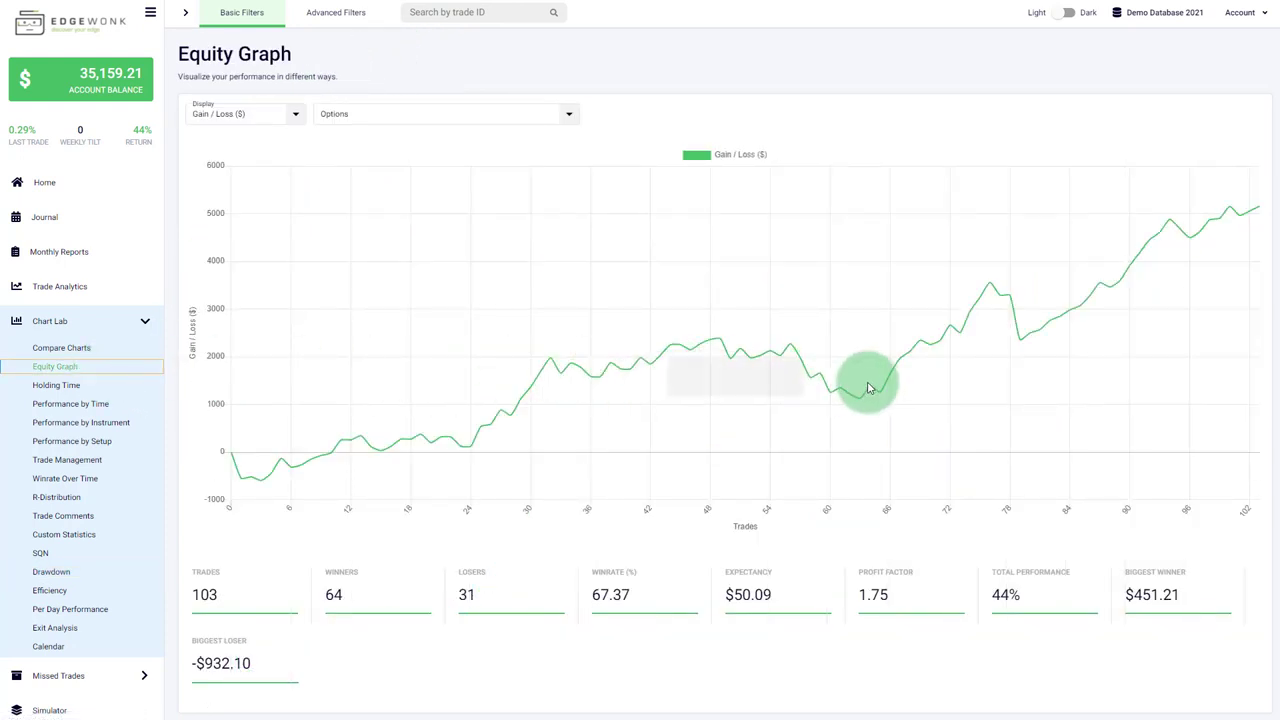
{"action": "mouse_move", "coordinate": [880, 395]}
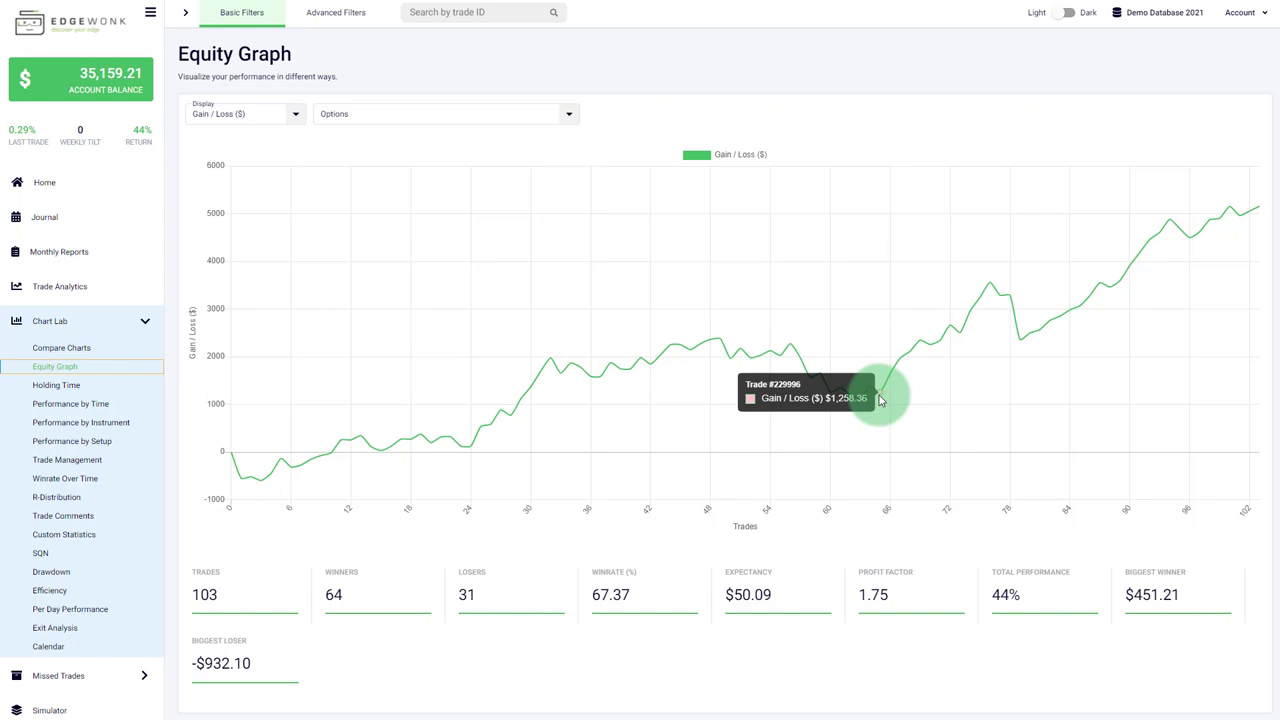
{"action": "mouse_move", "coordinate": [905, 363]}
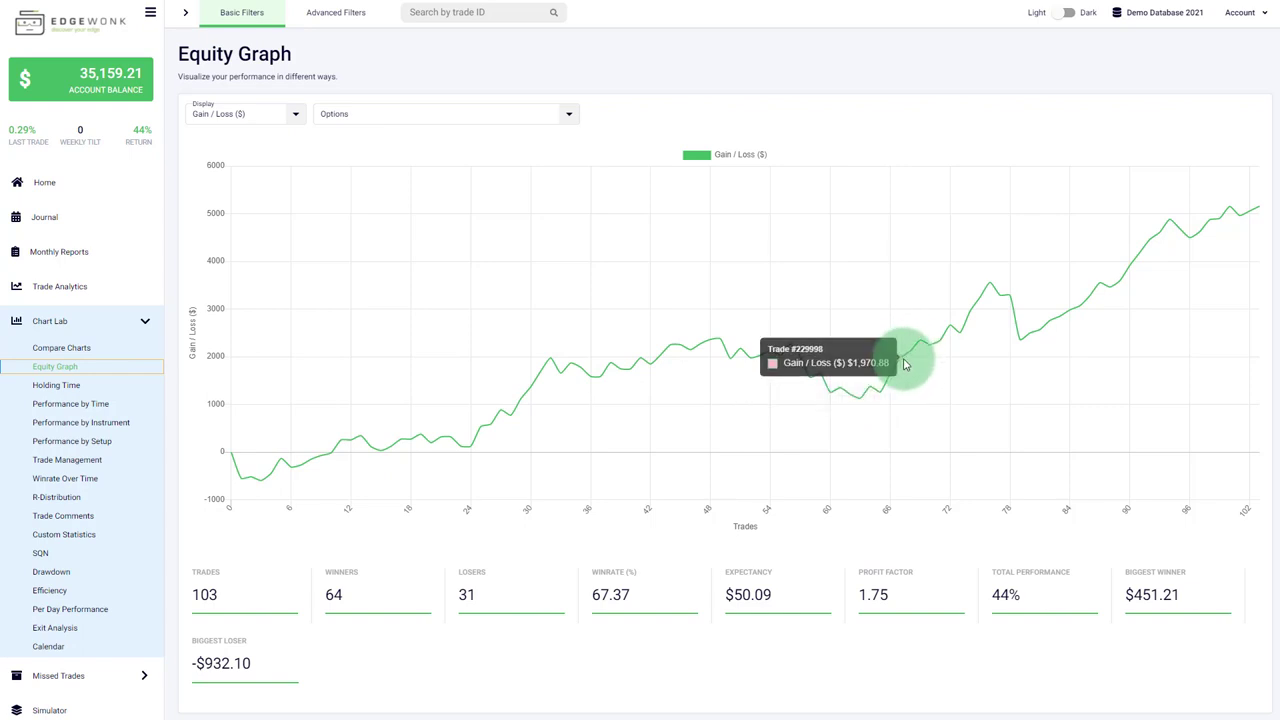
{"action": "mouse_move", "coordinate": [908, 357]}
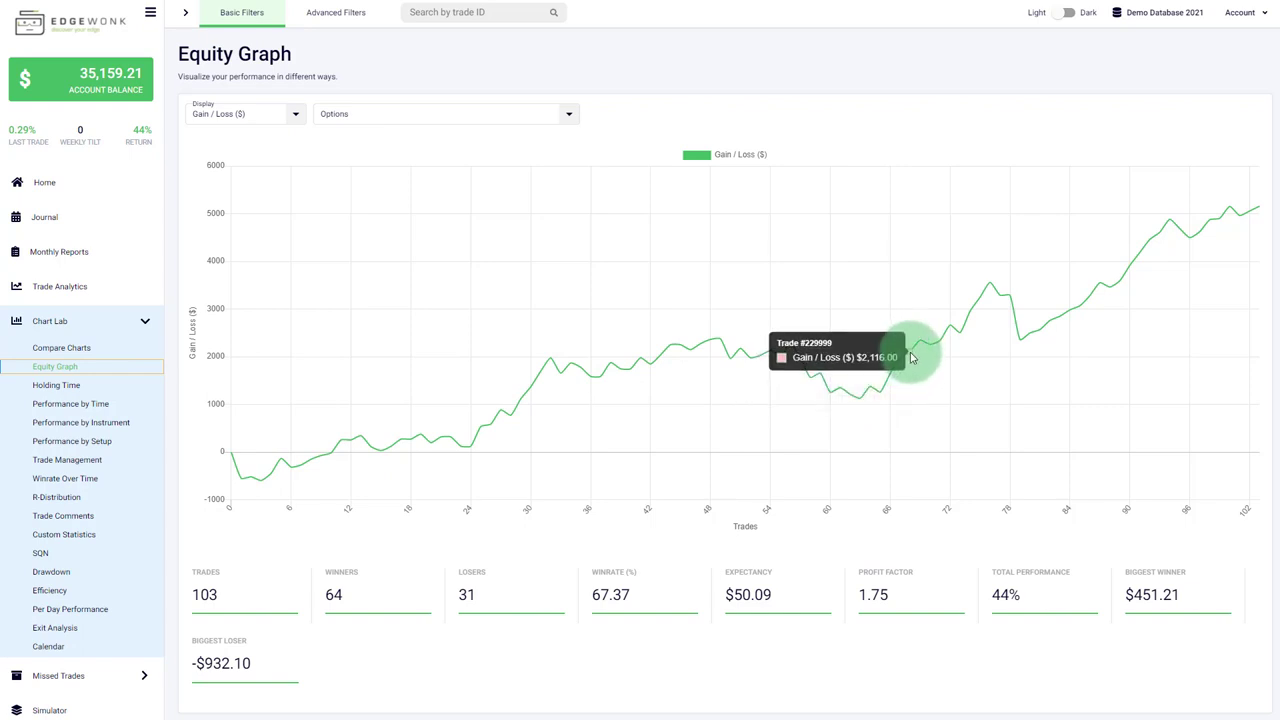
{"action": "mouse_move", "coordinate": [897, 367]}
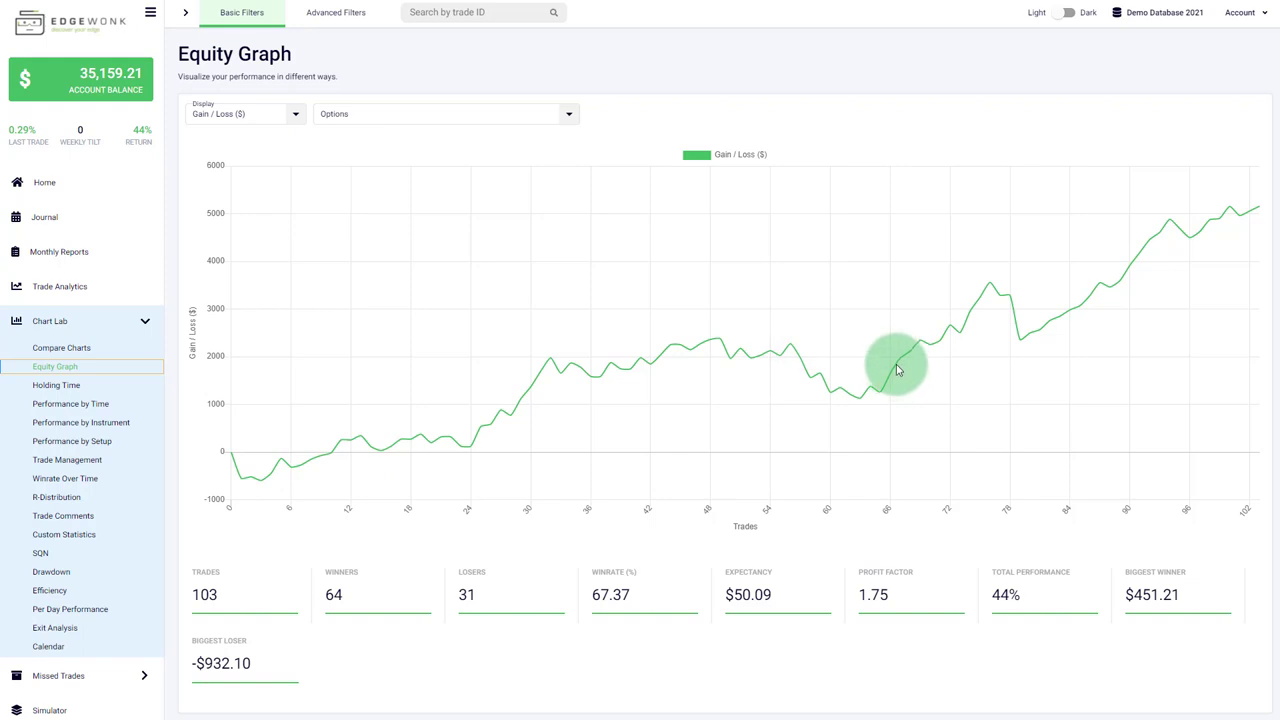
{"action": "mouse_move", "coordinate": [890, 378]}
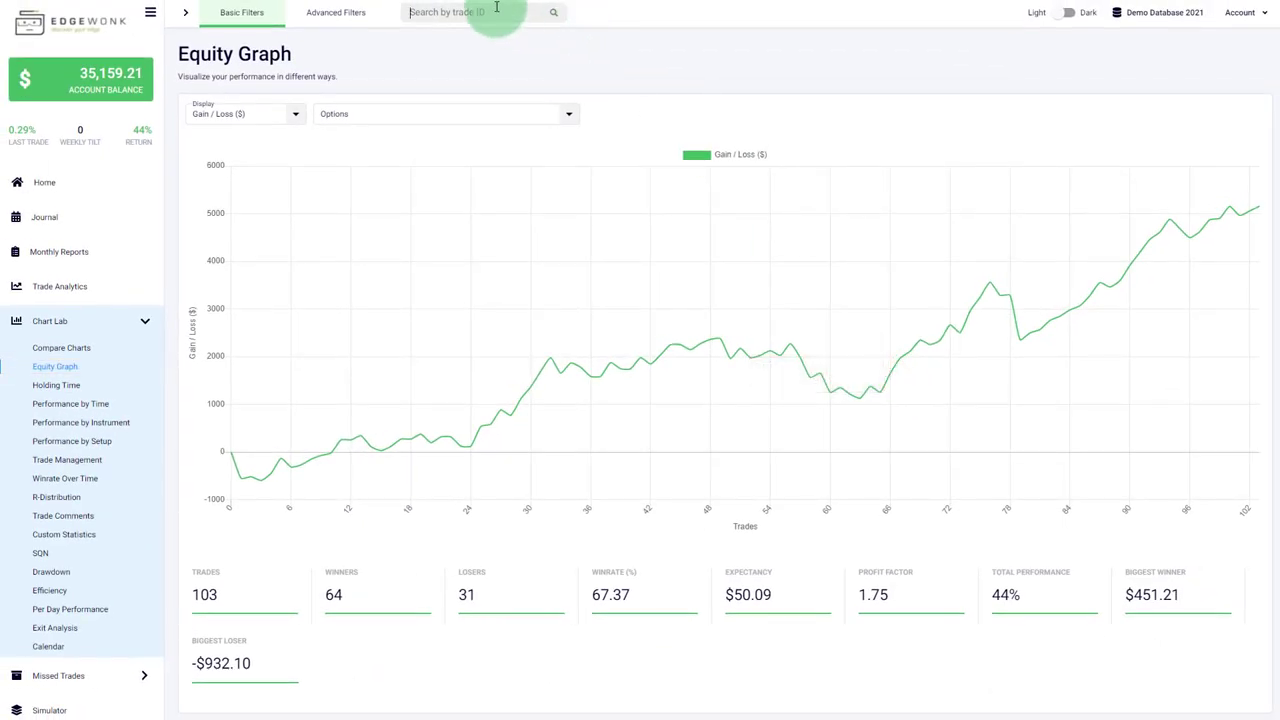
{"action": "type", "text": "22999"}
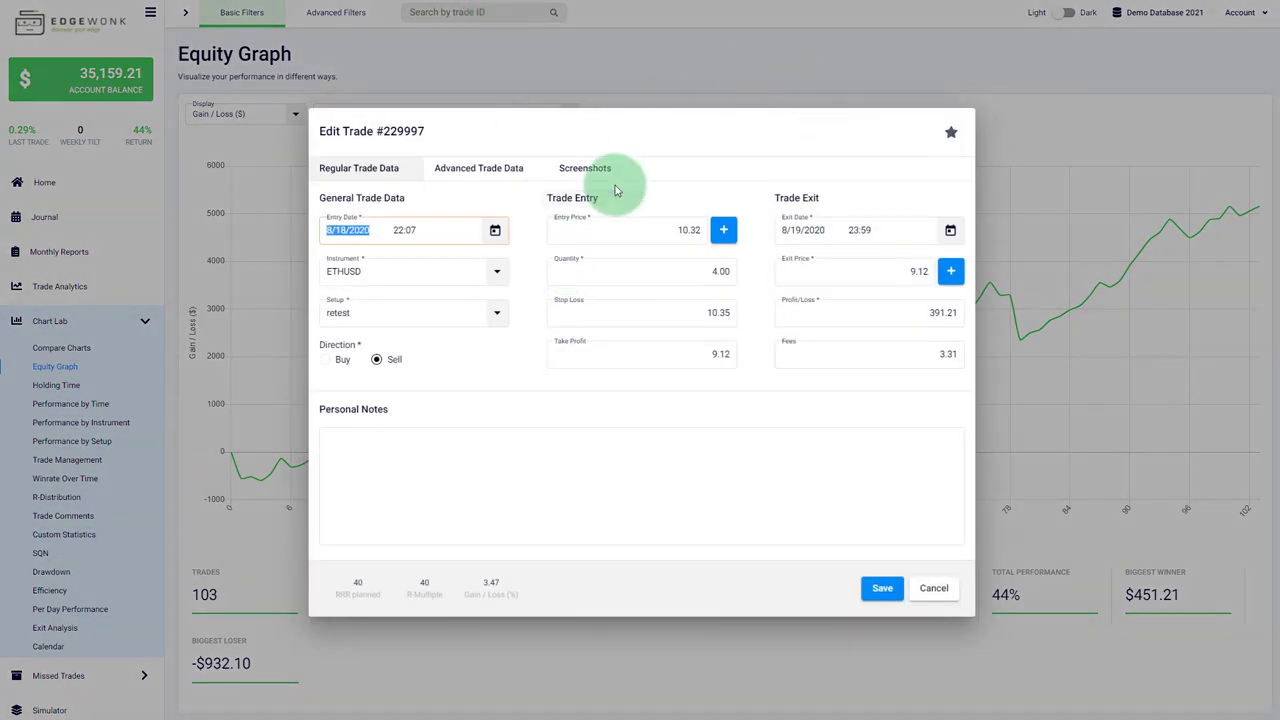
{"action": "mouse_move", "coordinate": [478, 168]}
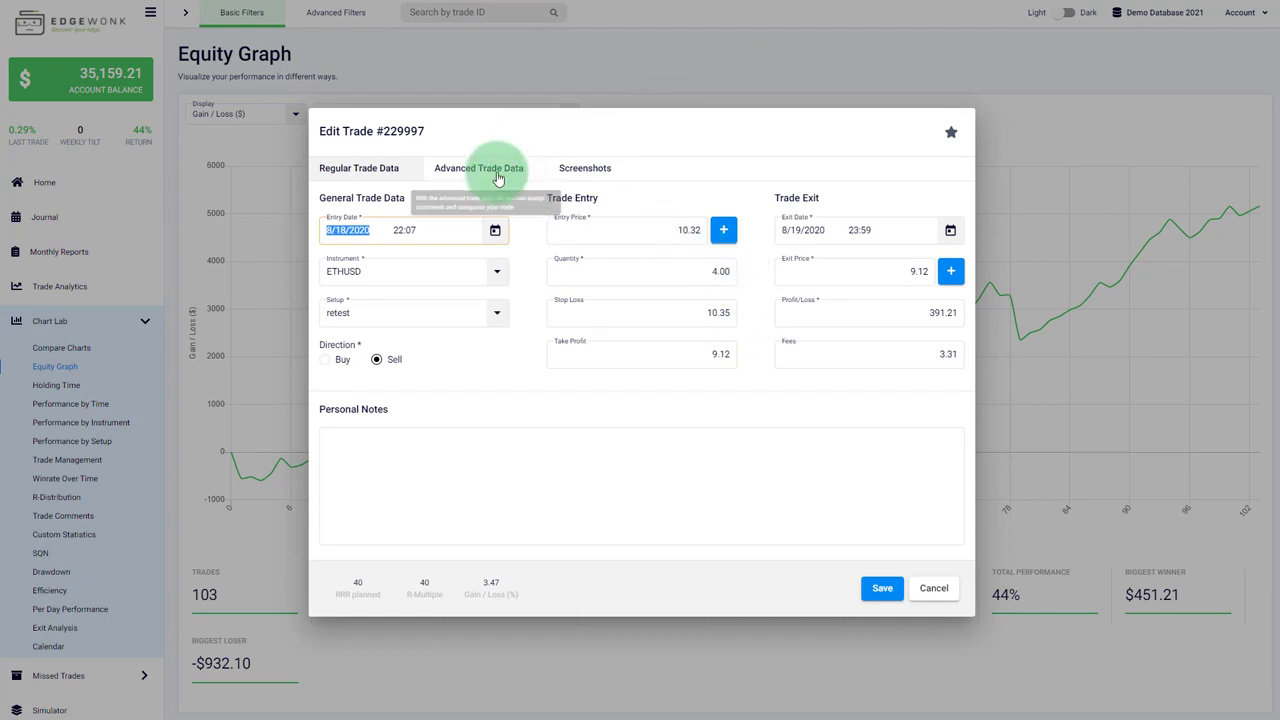
{"action": "left_click", "coordinate": [584, 167]}
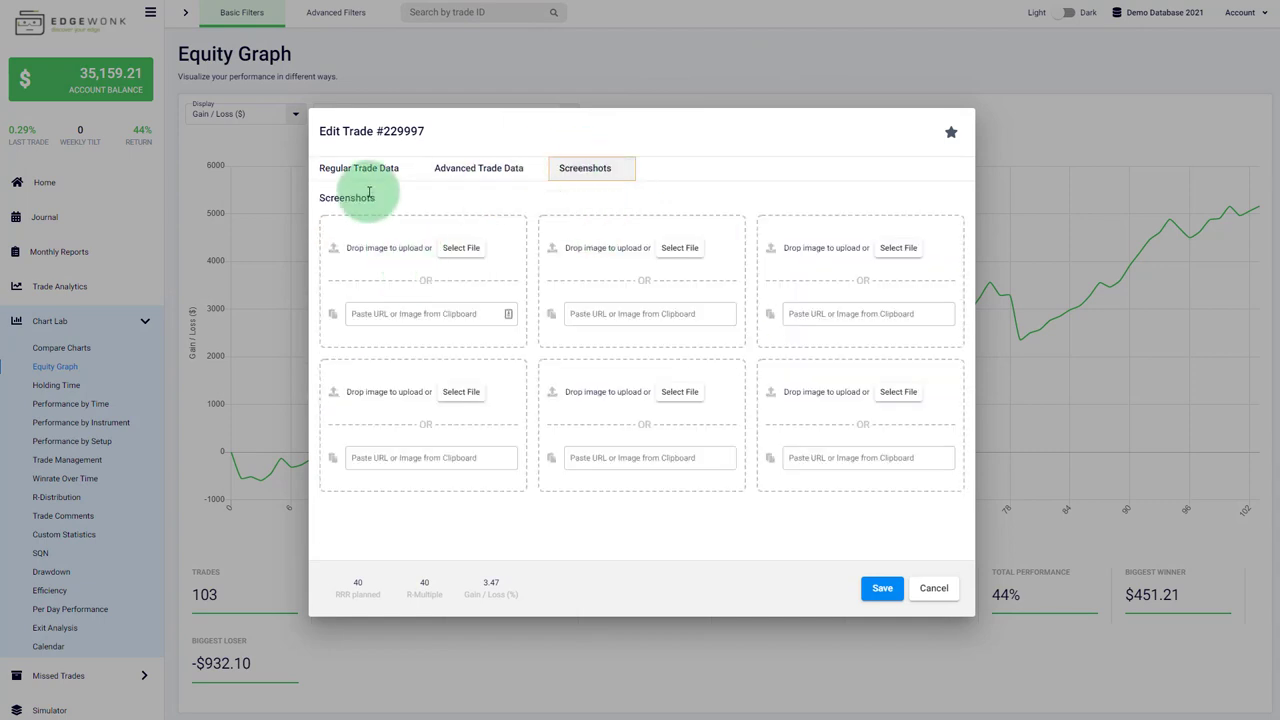
{"action": "left_click", "coordinate": [358, 167]}
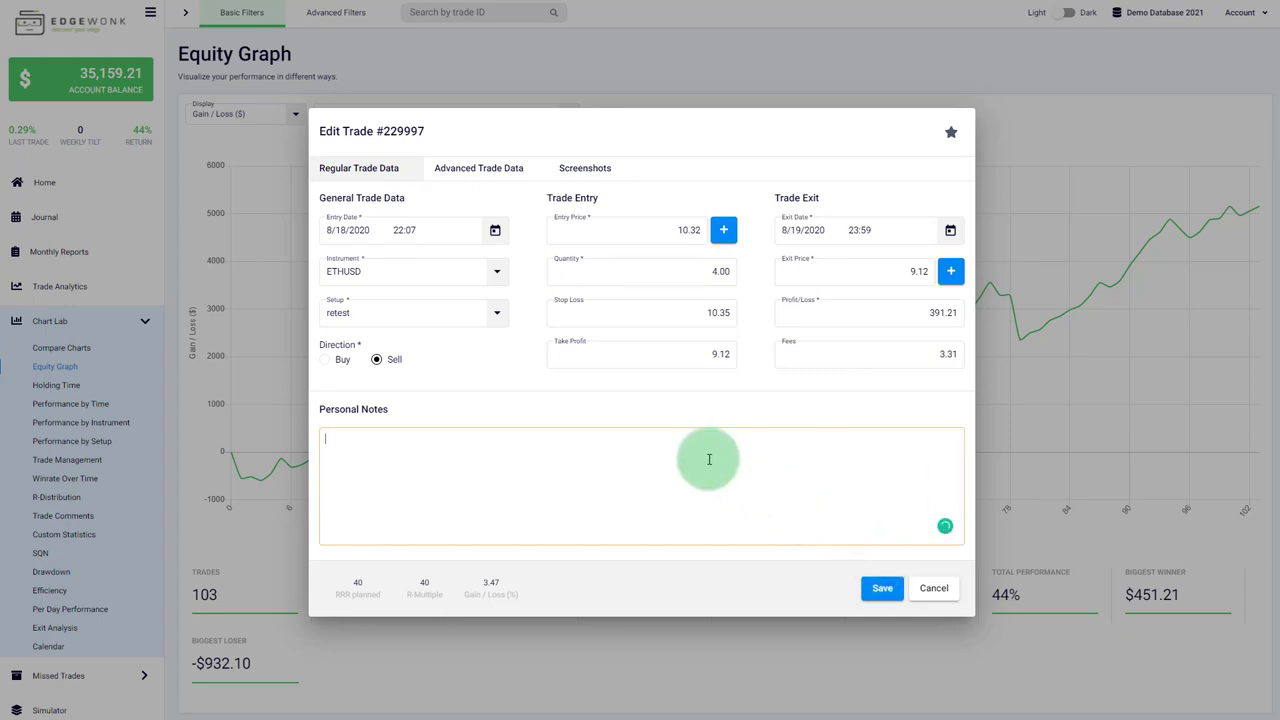
{"action": "mouse_move", "coordinate": [933, 588]}
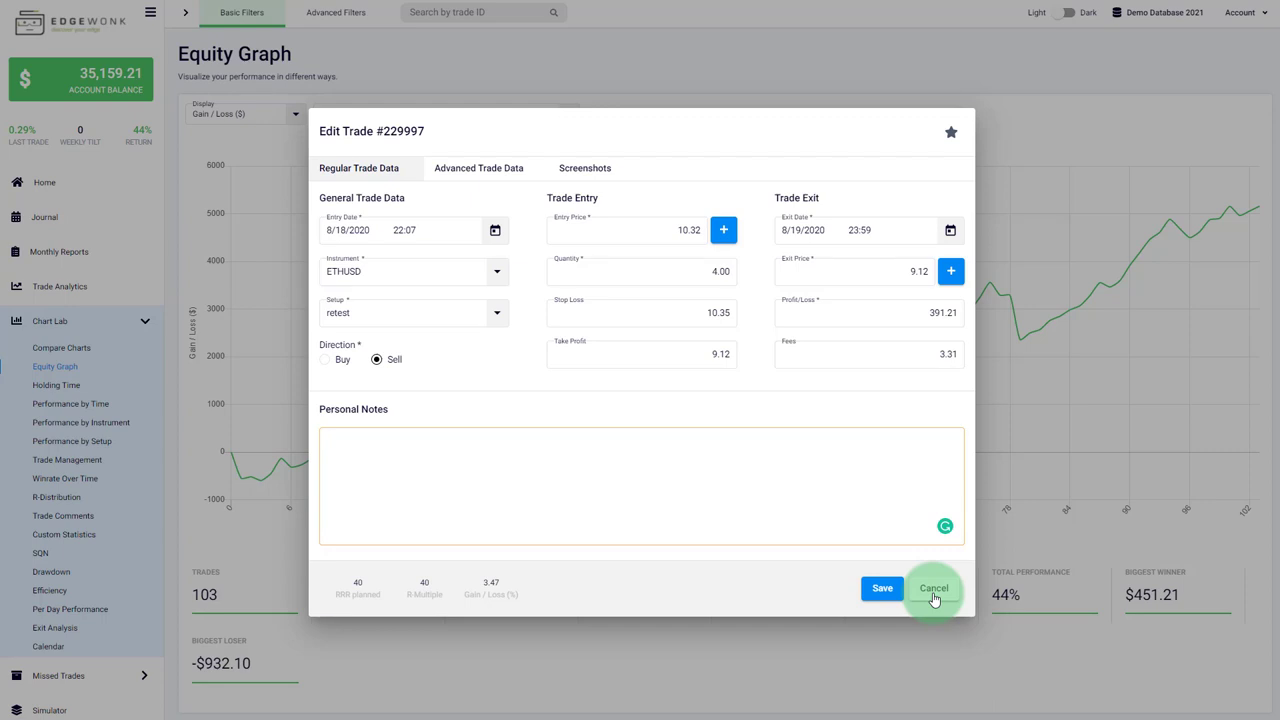
{"action": "left_click", "coordinate": [932, 588]}
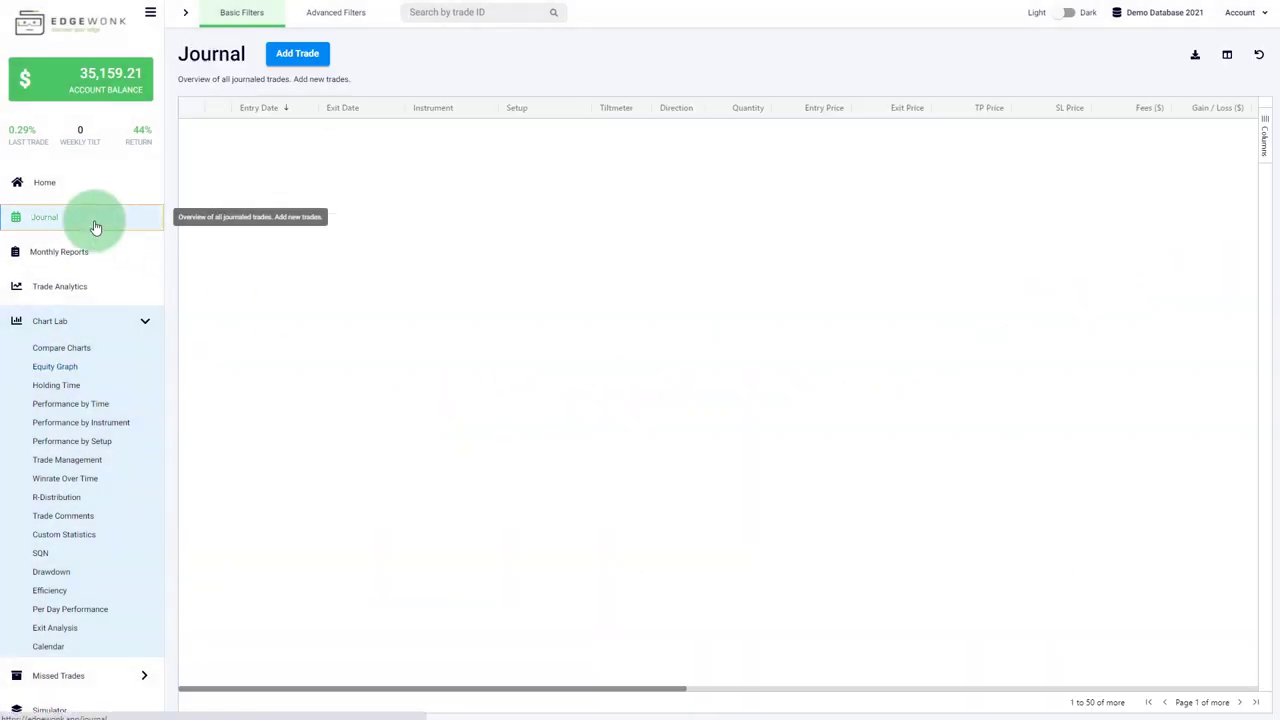
Step: Open the Journal and enable its Trade ID column
{"action": "left_click", "coordinate": [44, 217]}
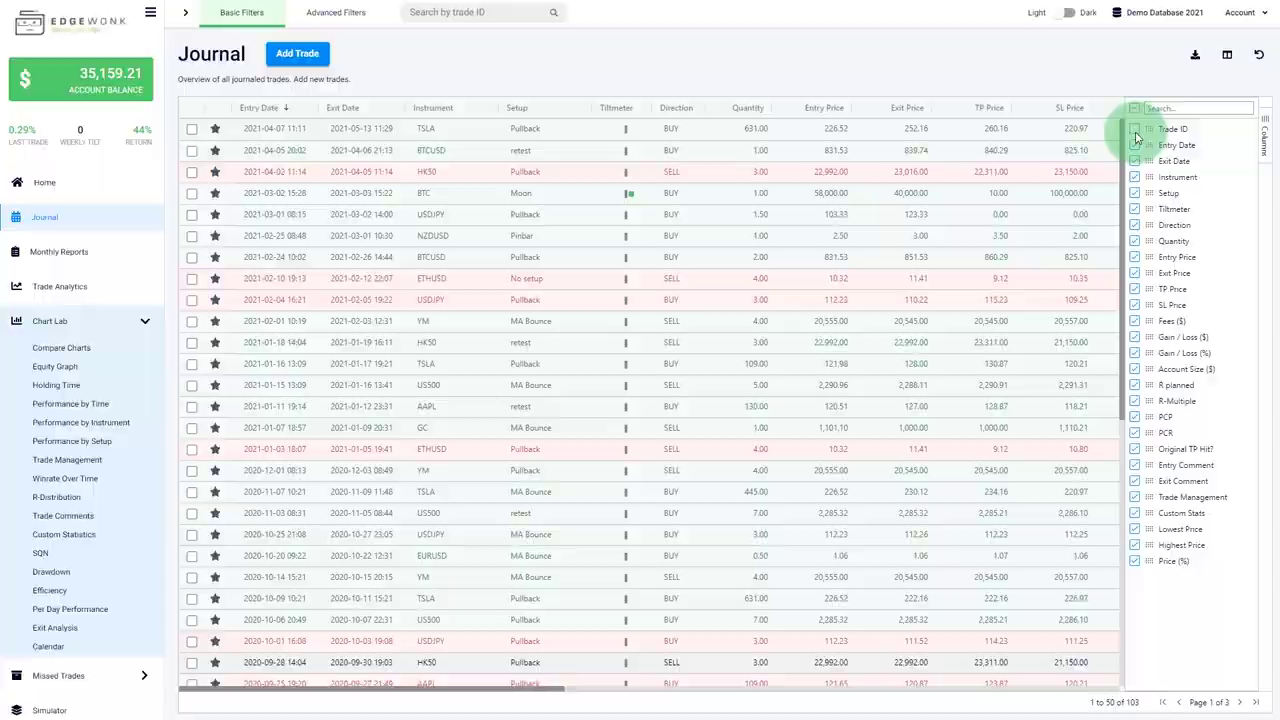
{"action": "left_click", "coordinate": [44, 182]}
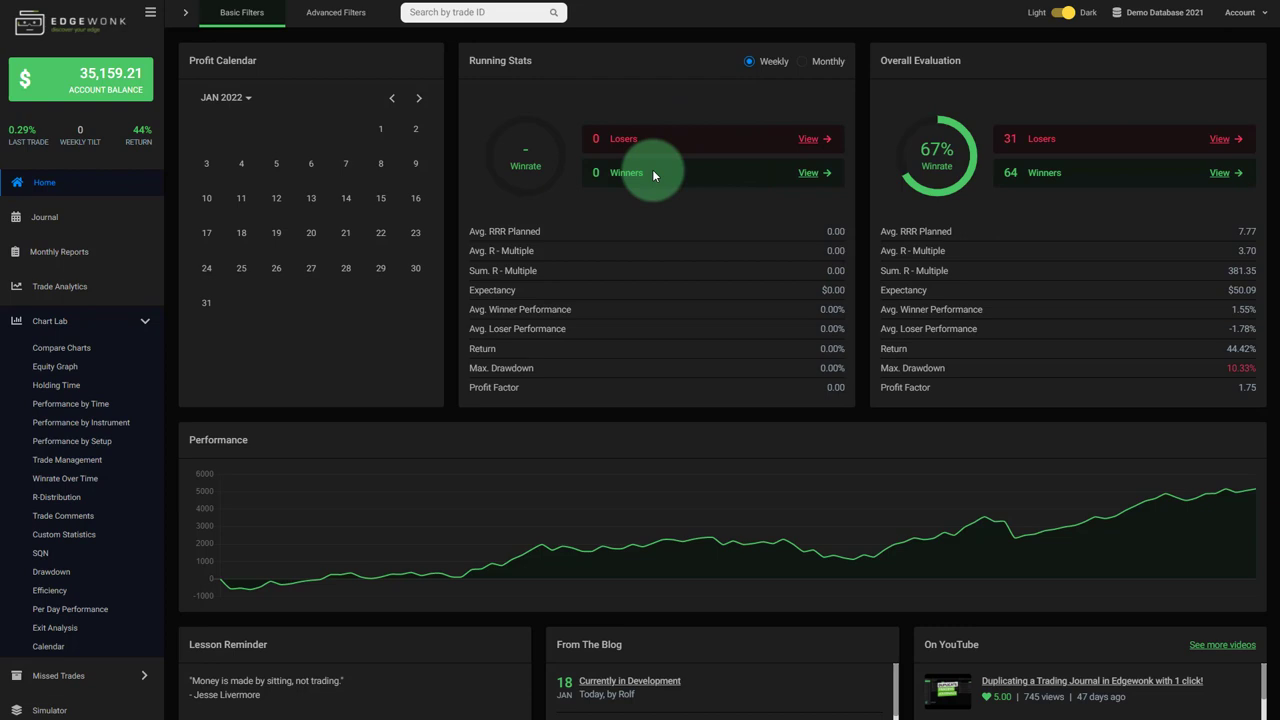
{"action": "mouse_move", "coordinate": [653, 174]}
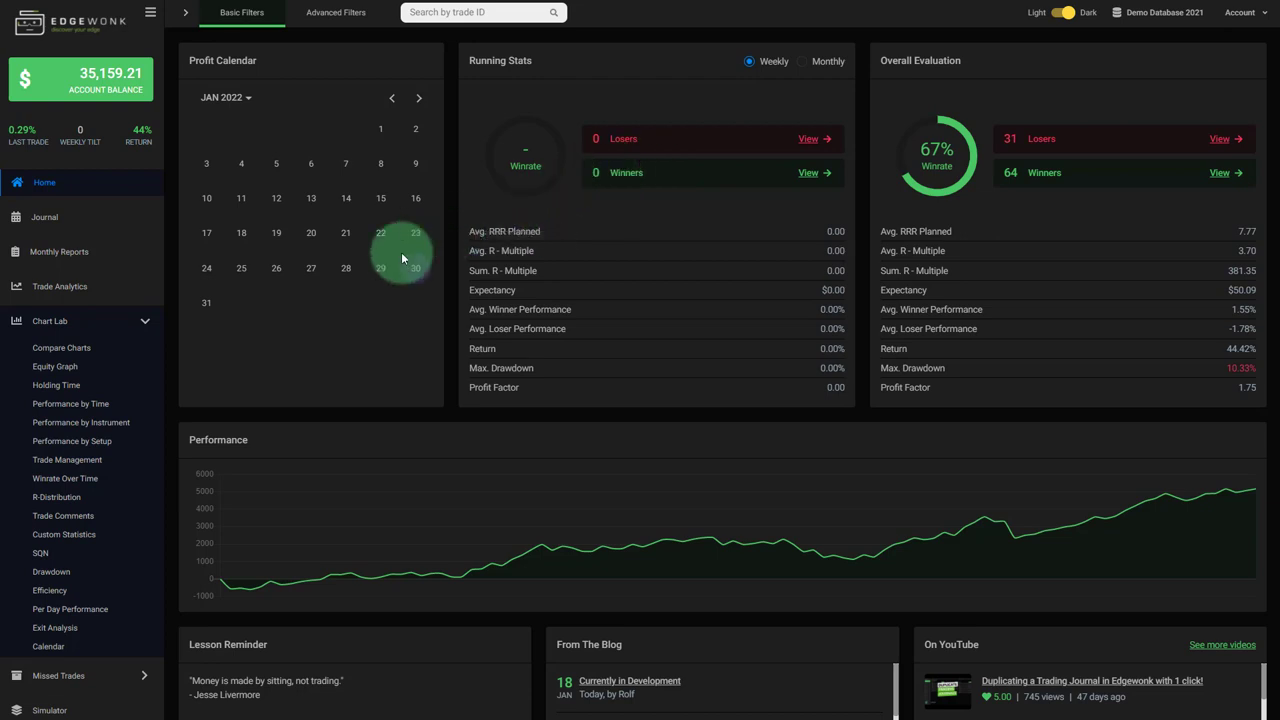
{"action": "mouse_move", "coordinate": [450, 320]}
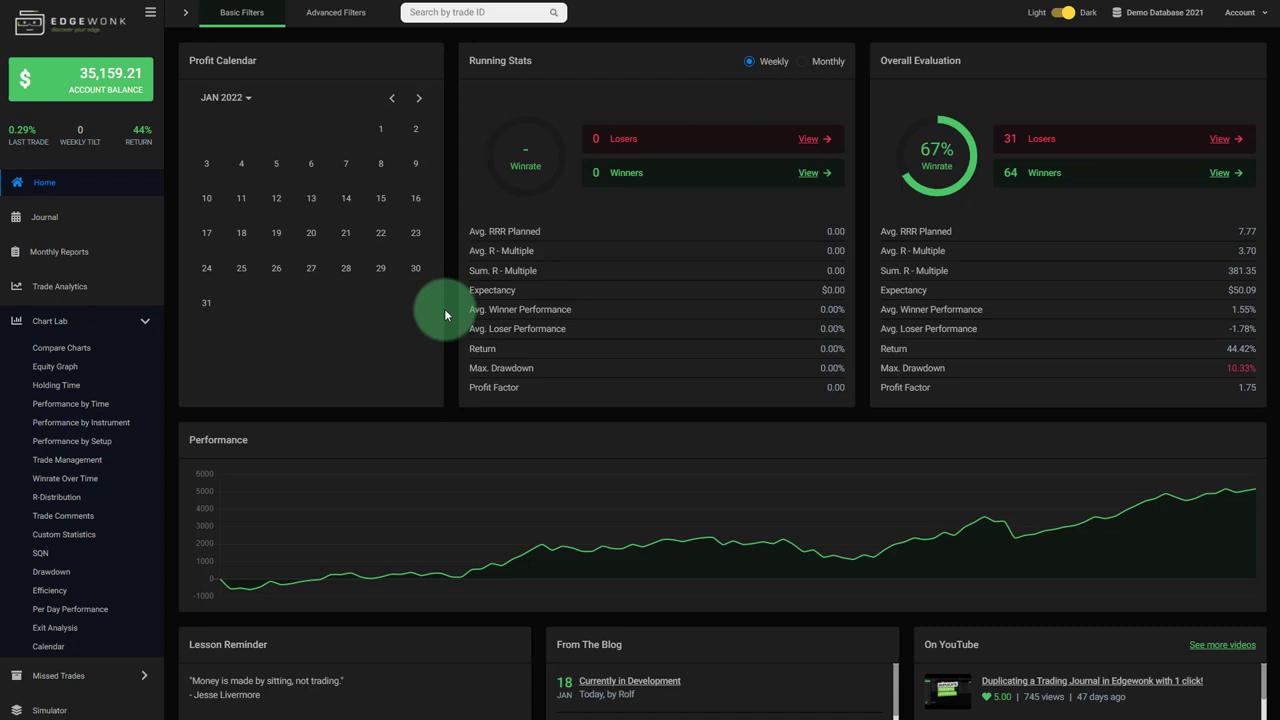
{"action": "mouse_move", "coordinate": [108, 238]}
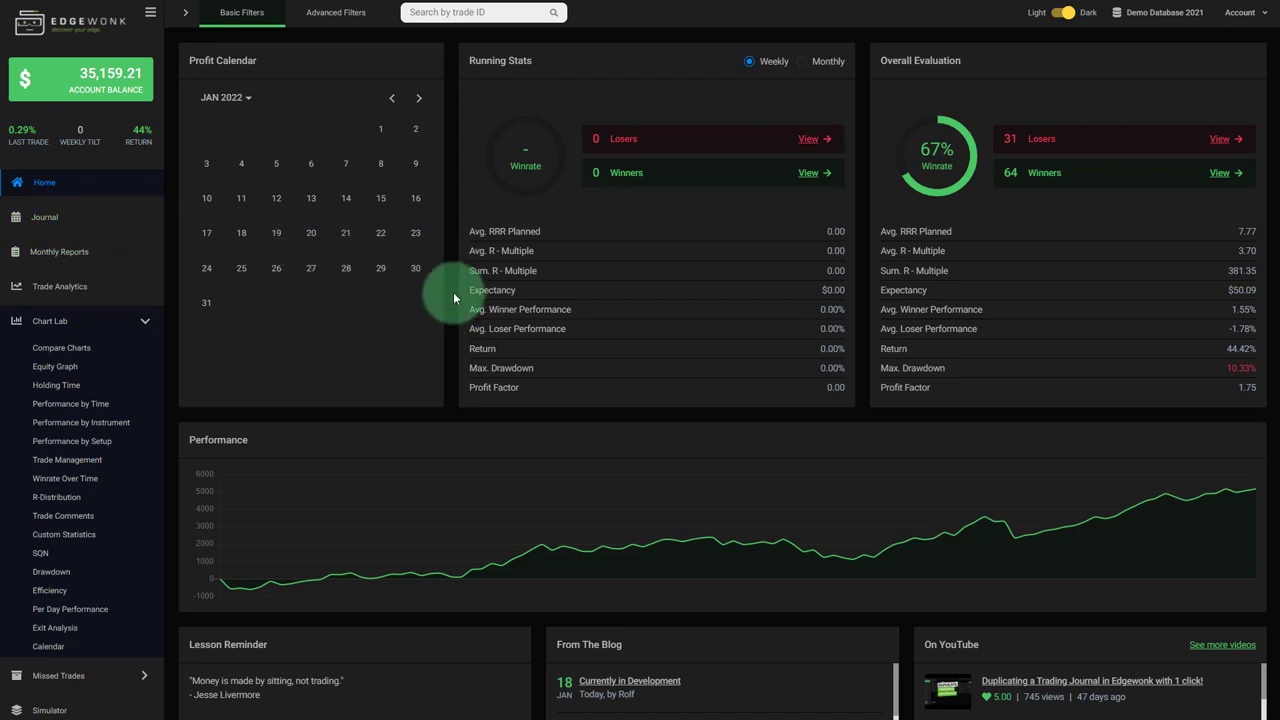
{"action": "mouse_move", "coordinate": [452, 297]}
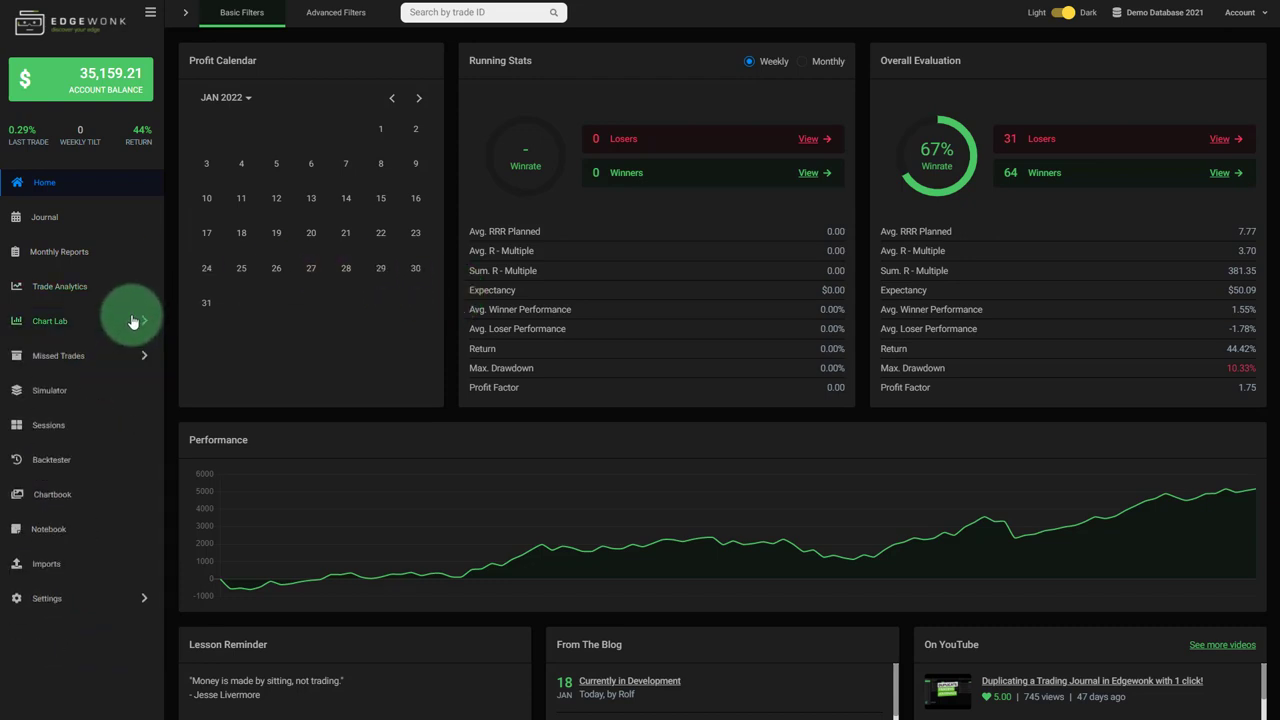
{"action": "mouse_move", "coordinate": [113, 251]}
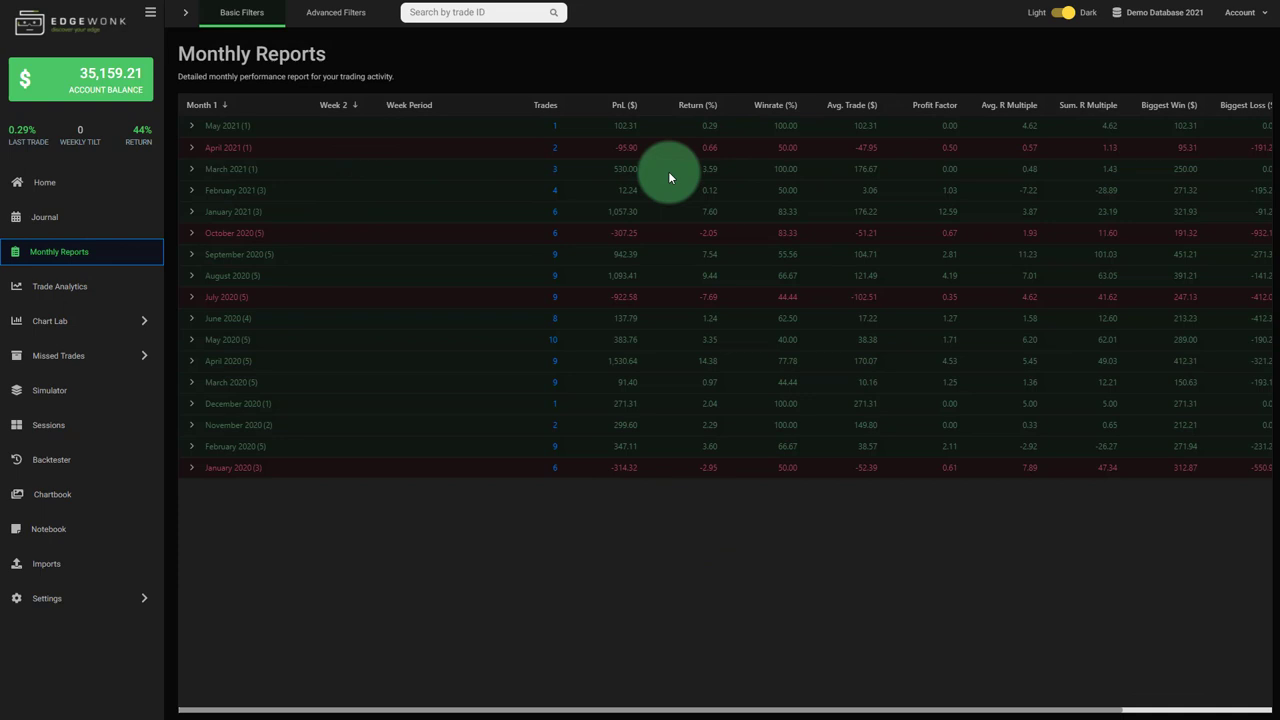
{"action": "mouse_move", "coordinate": [658, 182]}
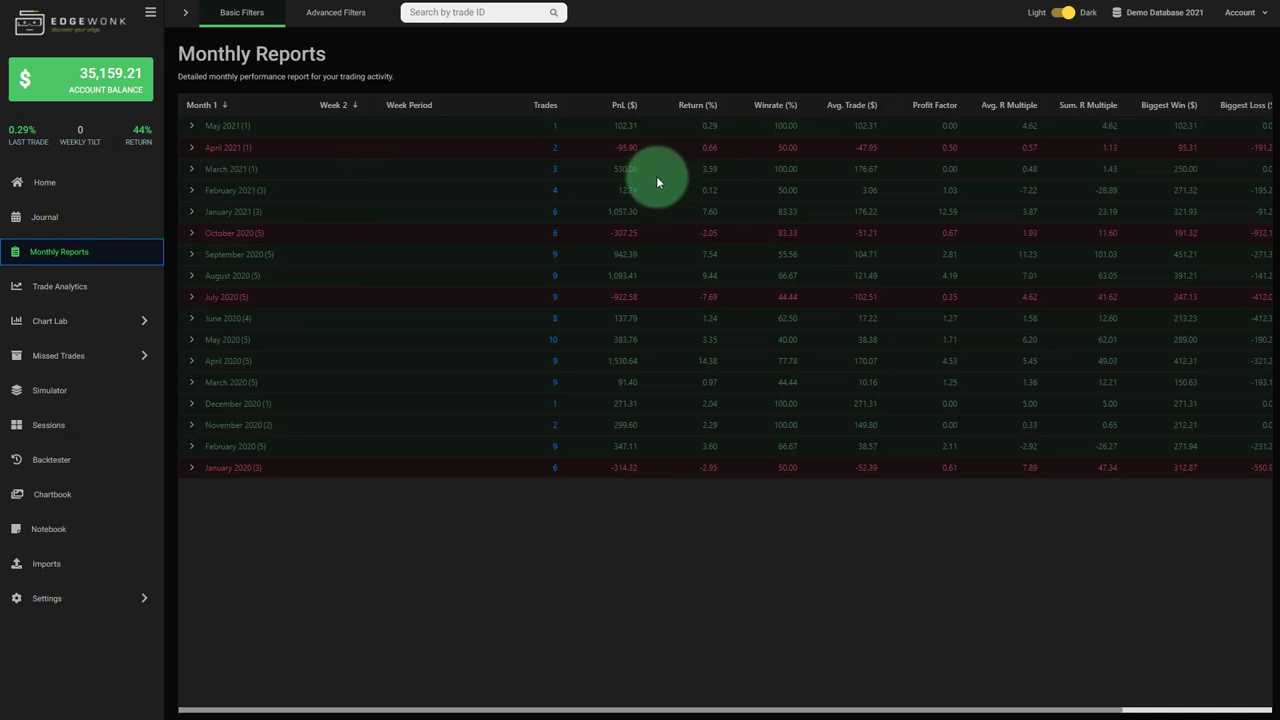
{"action": "mouse_move", "coordinate": [650, 568]}
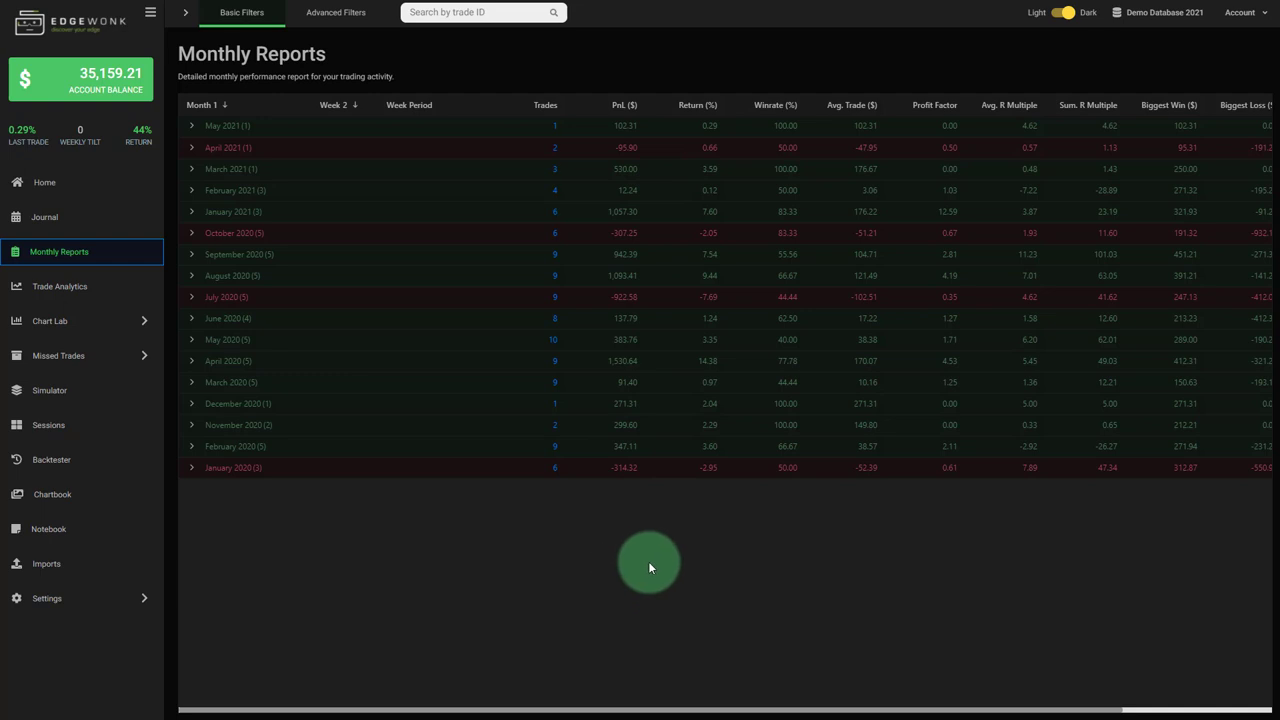
{"action": "mouse_move", "coordinate": [640, 557]}
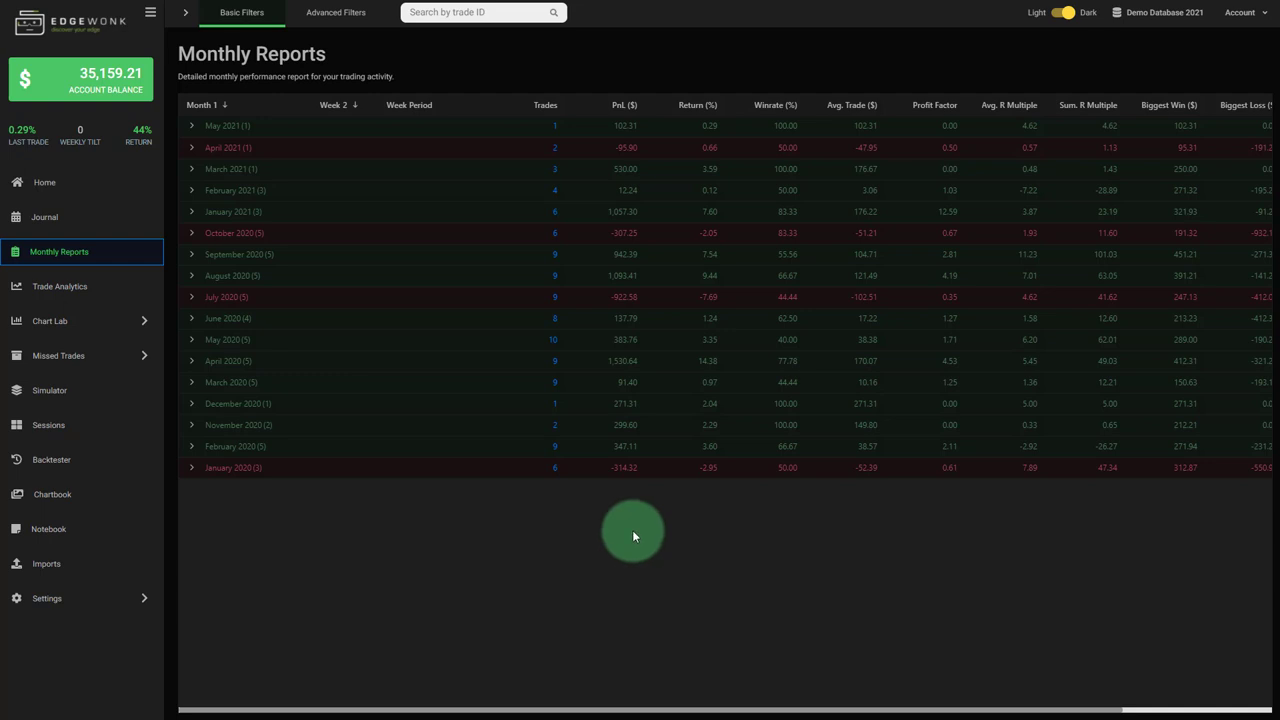
{"action": "mouse_move", "coordinate": [1090, 652]}
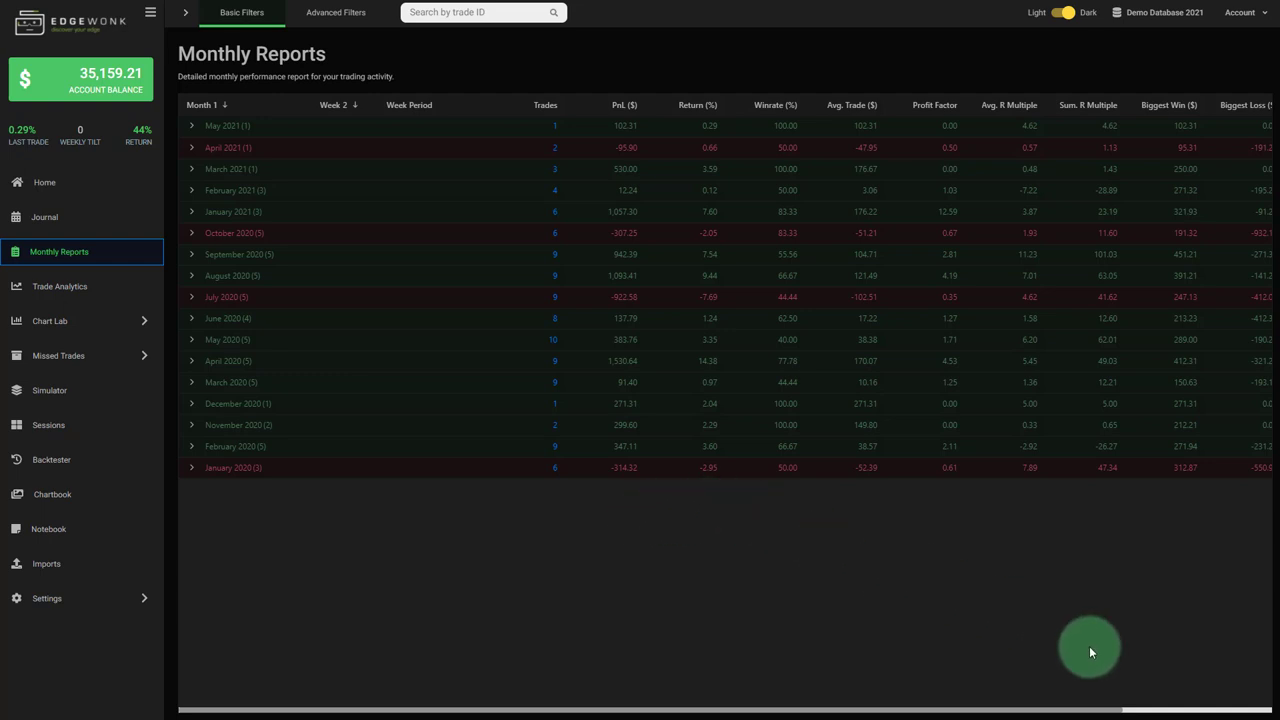